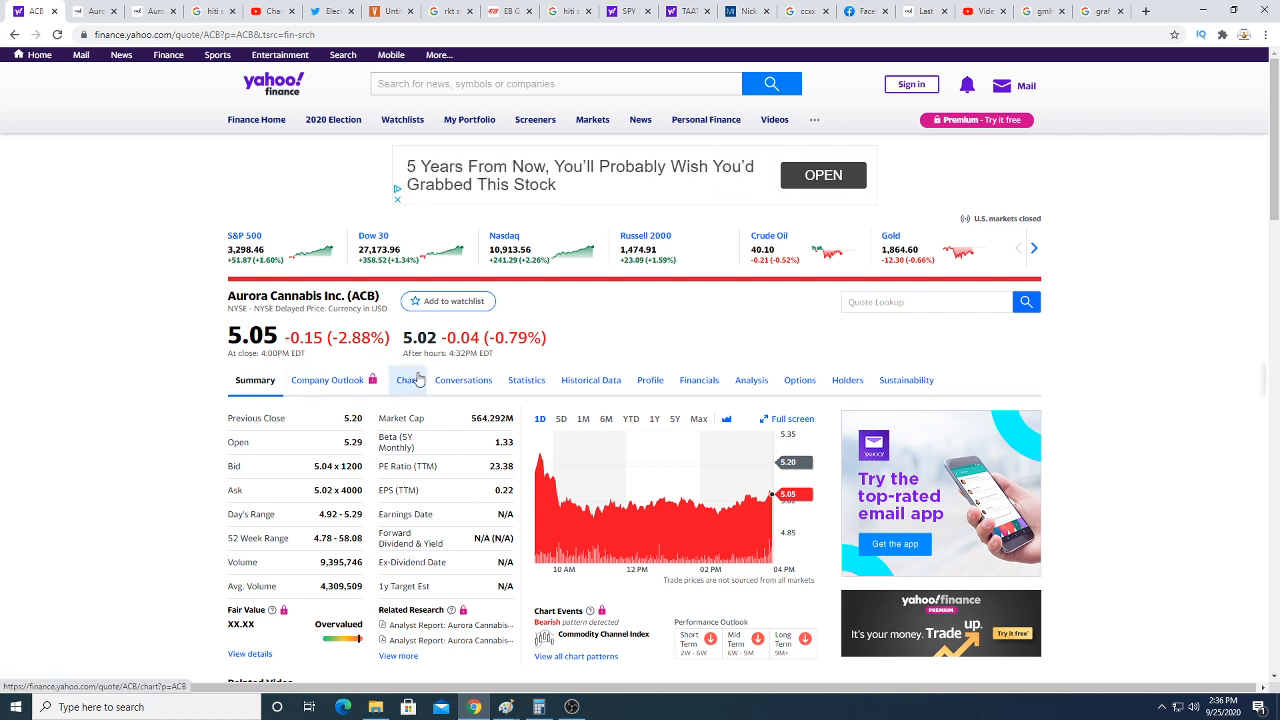
# Show the full interactive ACB chart with moving-average and Bollinger Bands overlays
pyautogui.click(406, 380)
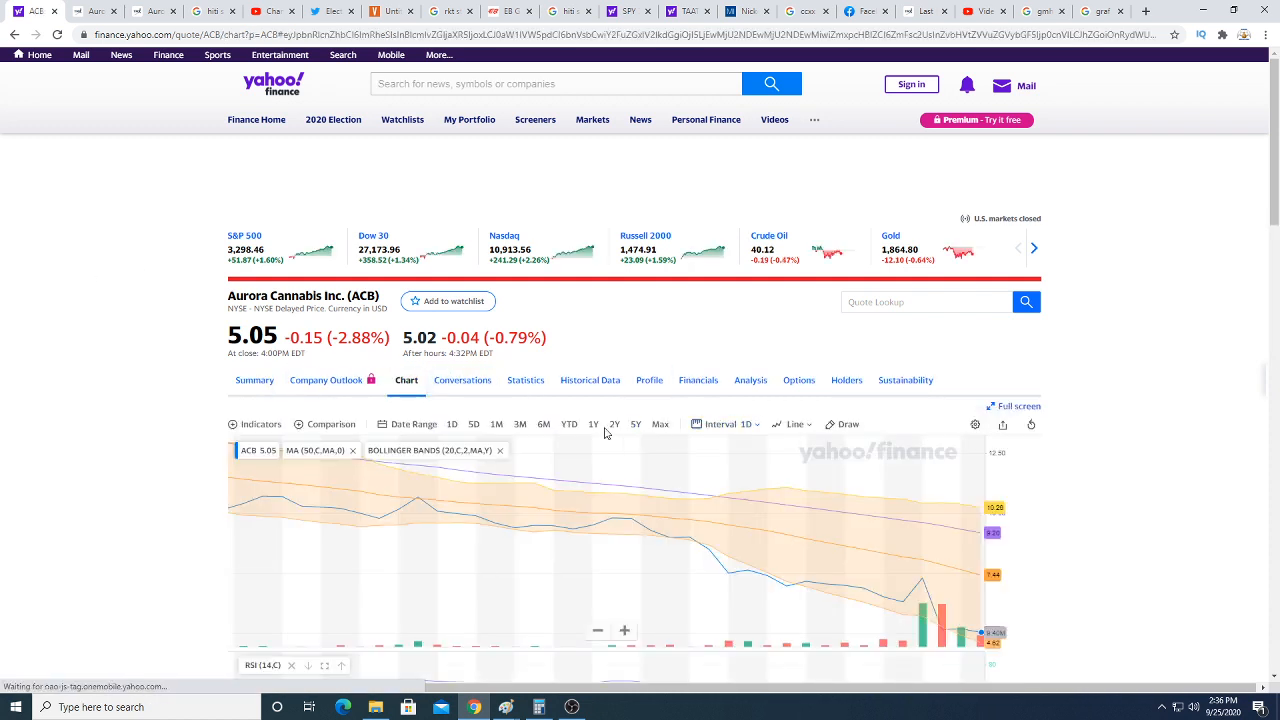
pyautogui.click(592, 424)
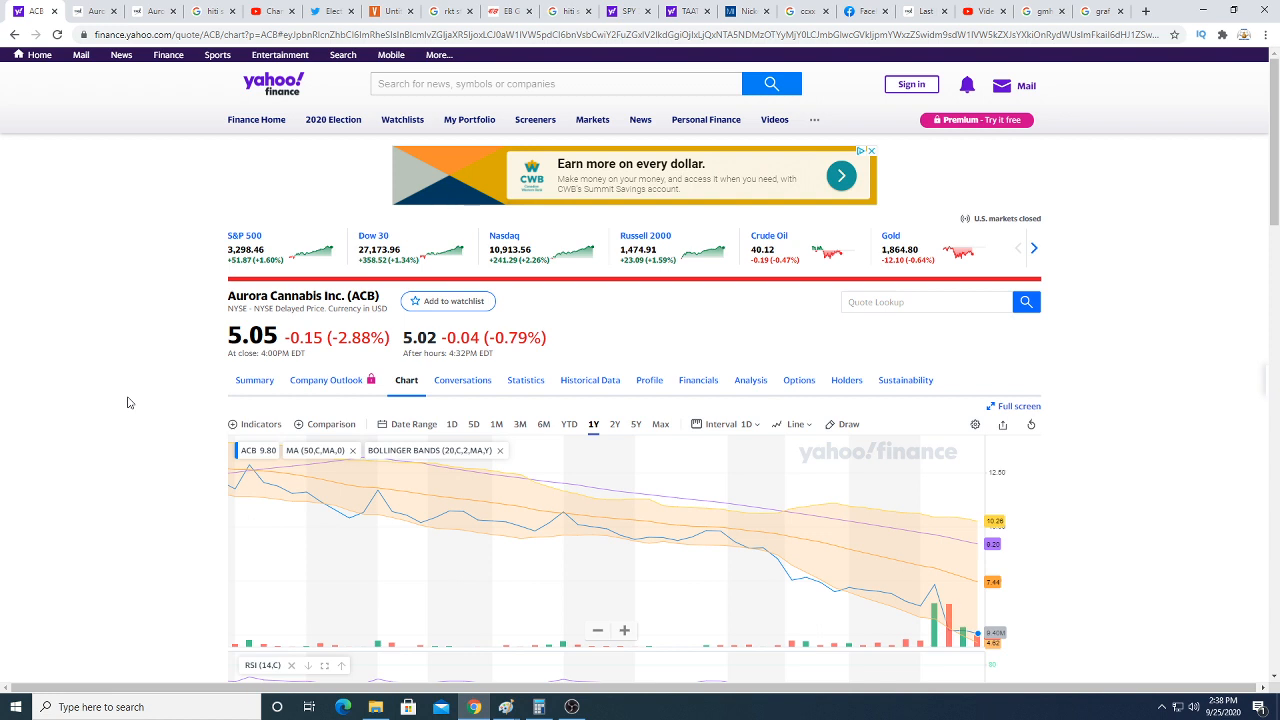
pyautogui.moveTo(116, 400)
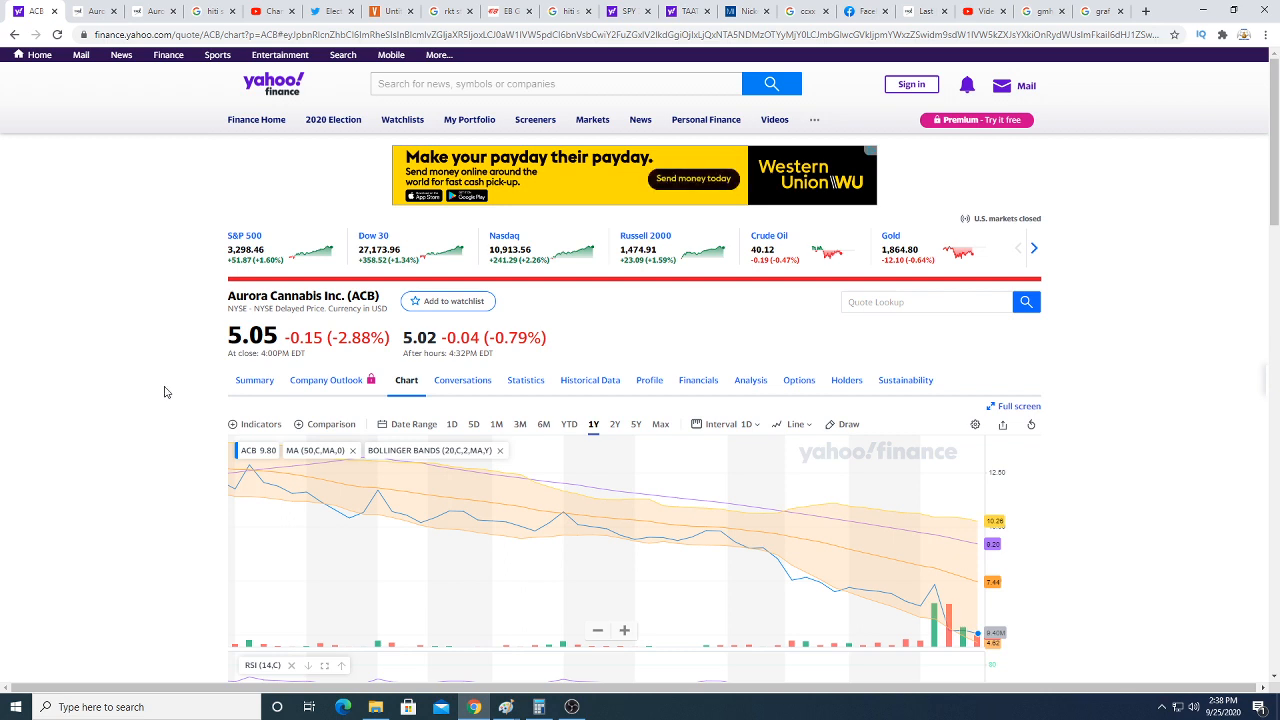
pyautogui.moveTo(120, 224)
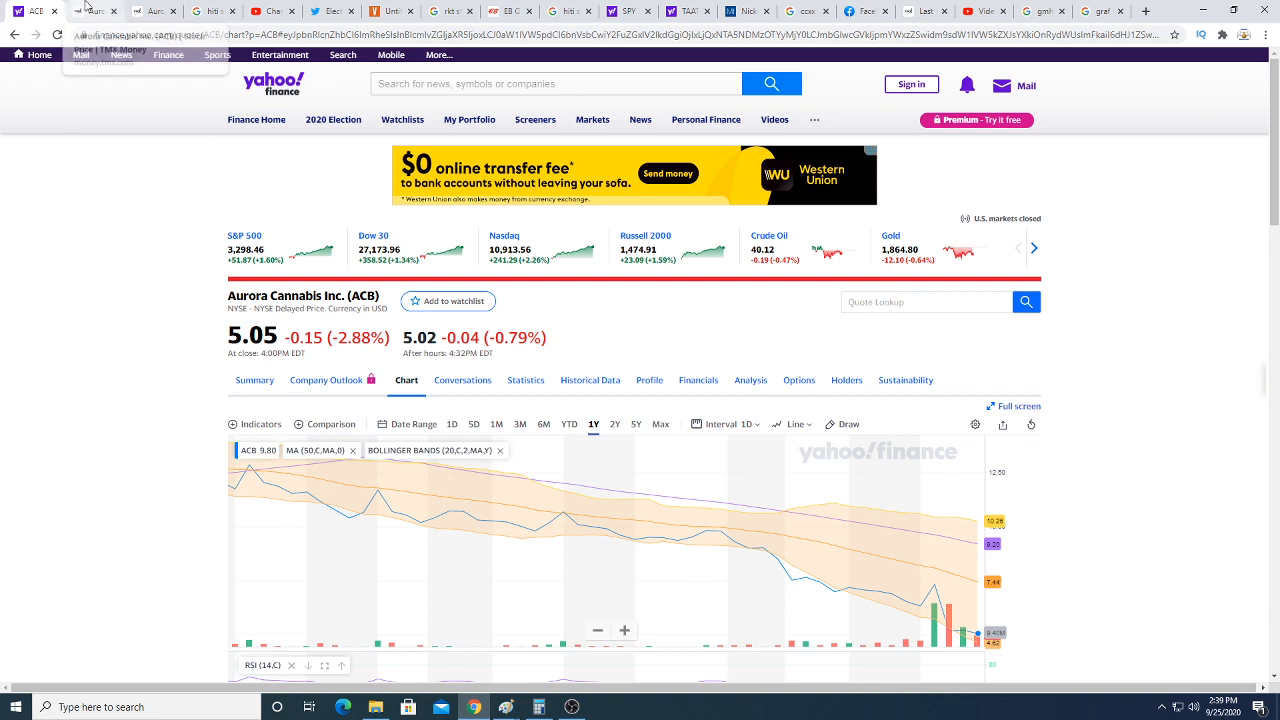
# Review Aurora Cannabis's quote, Key Data and About the Company on TMX Money
pyautogui.click(90, 12)
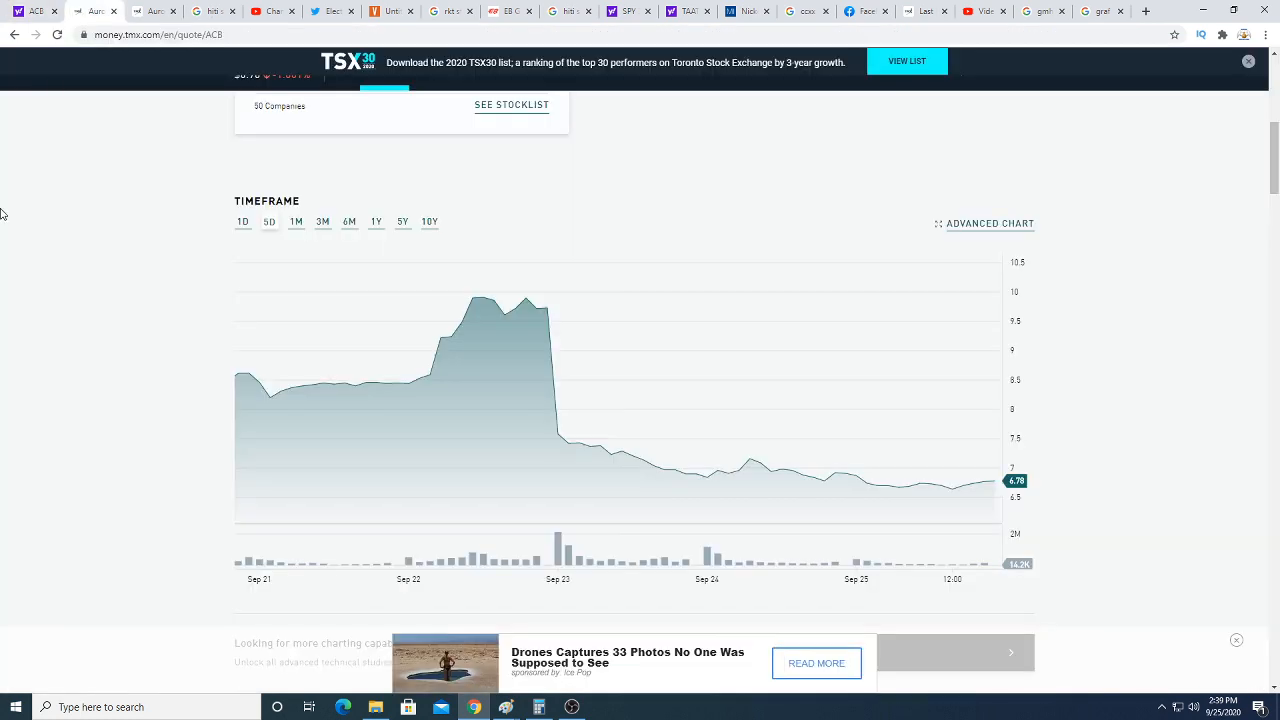
pyautogui.scroll(3)
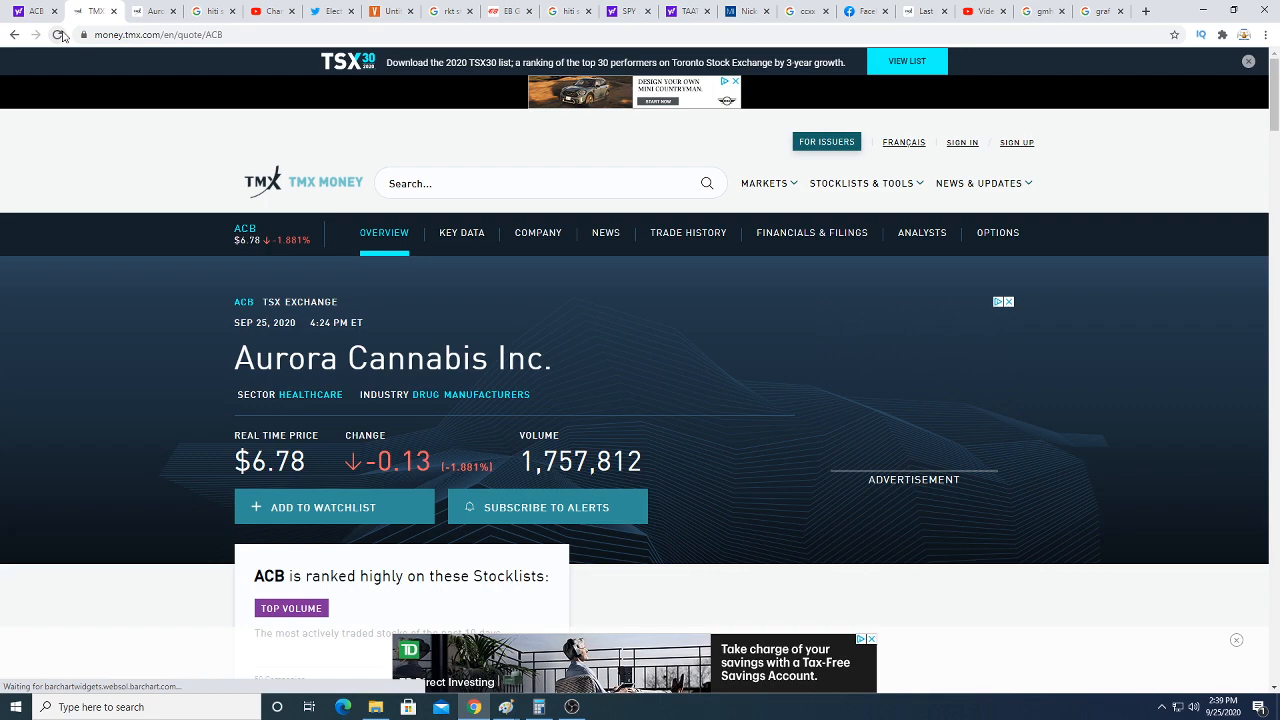
pyautogui.scroll(-3)
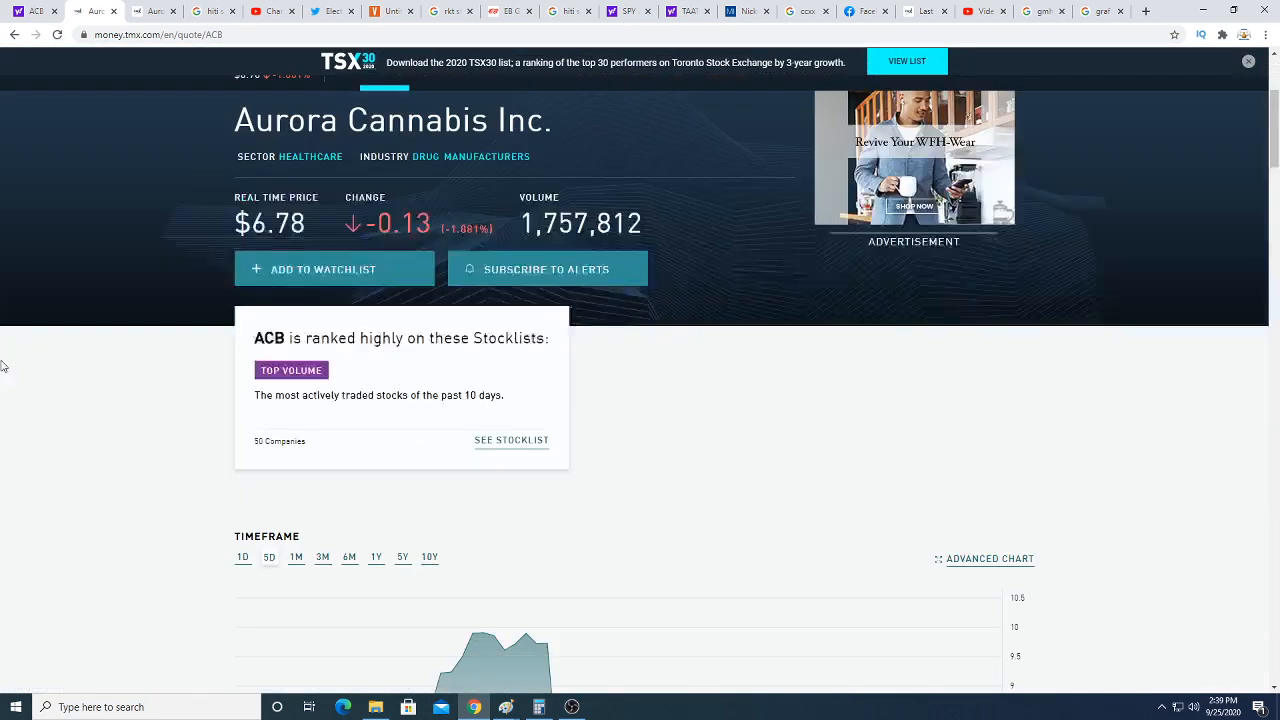
pyautogui.scroll(-3)
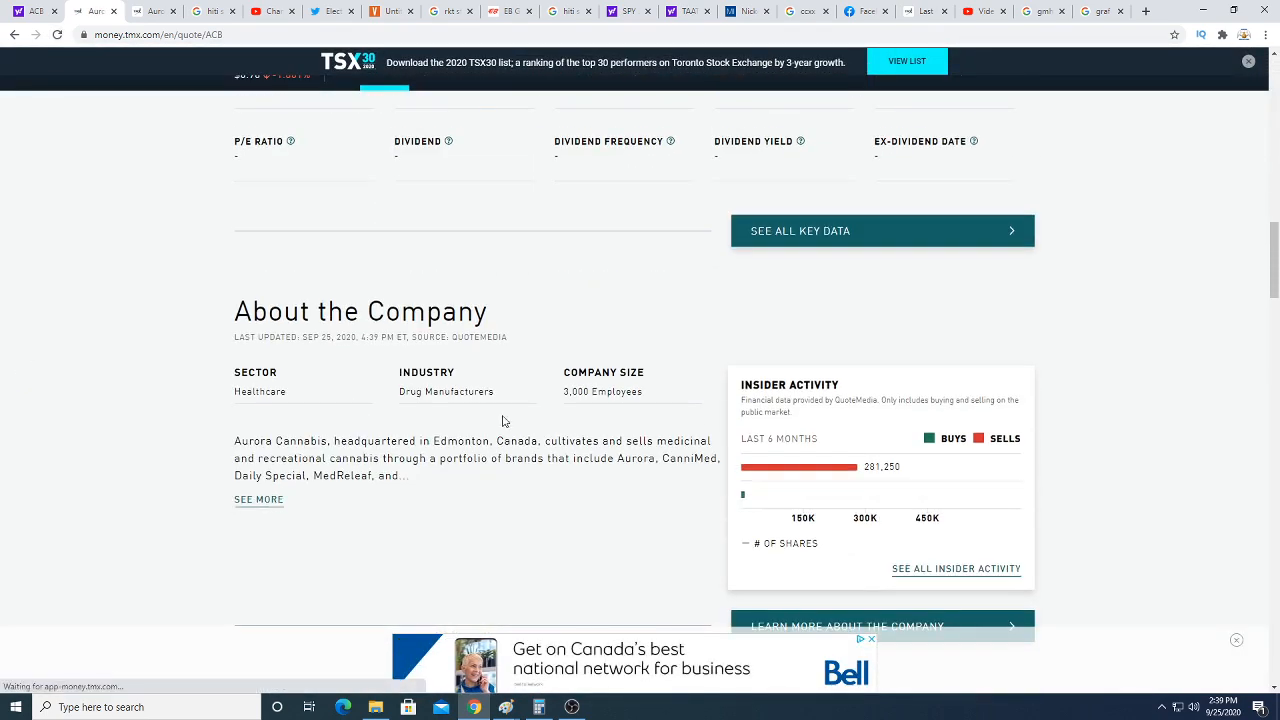
pyautogui.scroll(3)
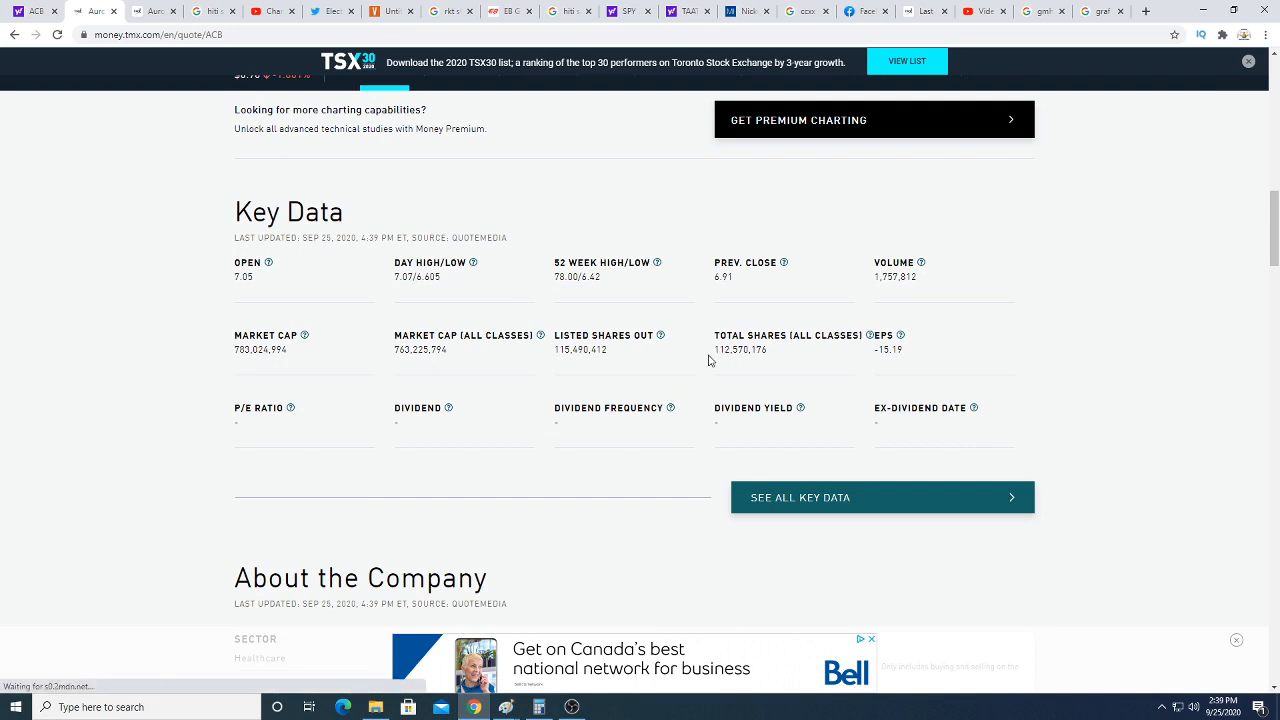
# Bring up Aurora's fiscal fourth quarter 2020 results news release
pyautogui.doubleClick(464, 336)
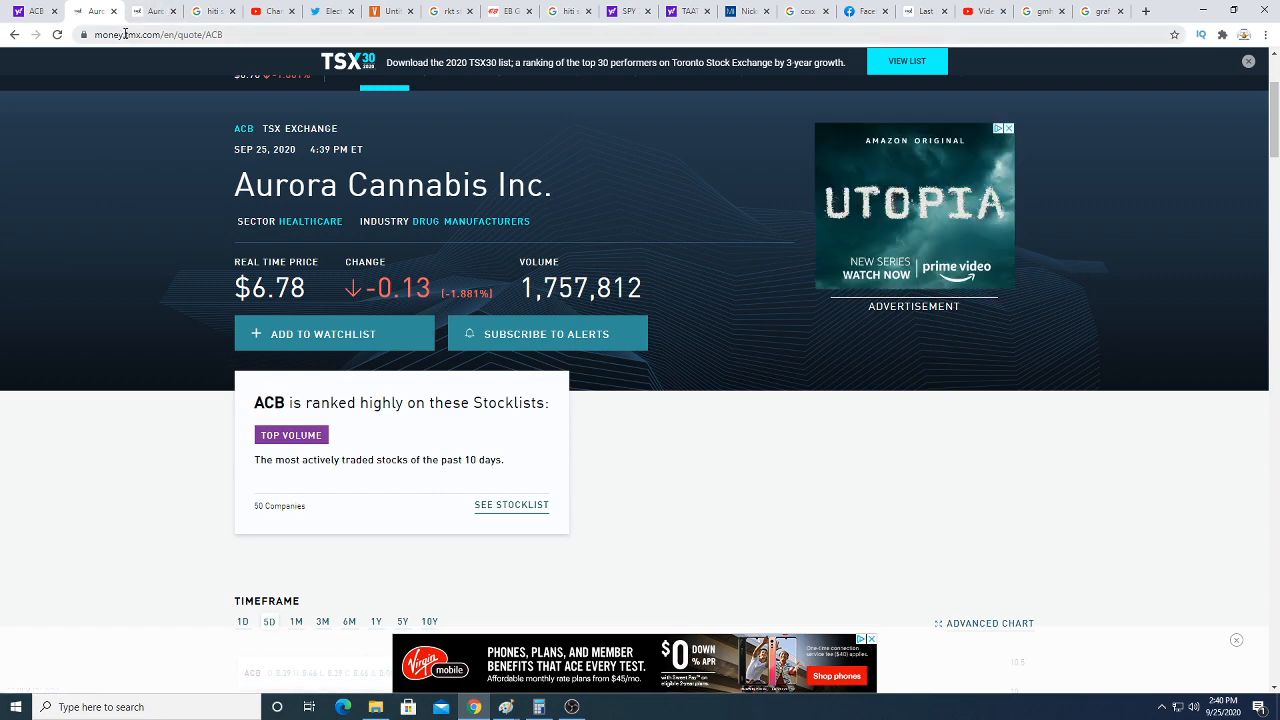
pyautogui.moveTo(150, 12)
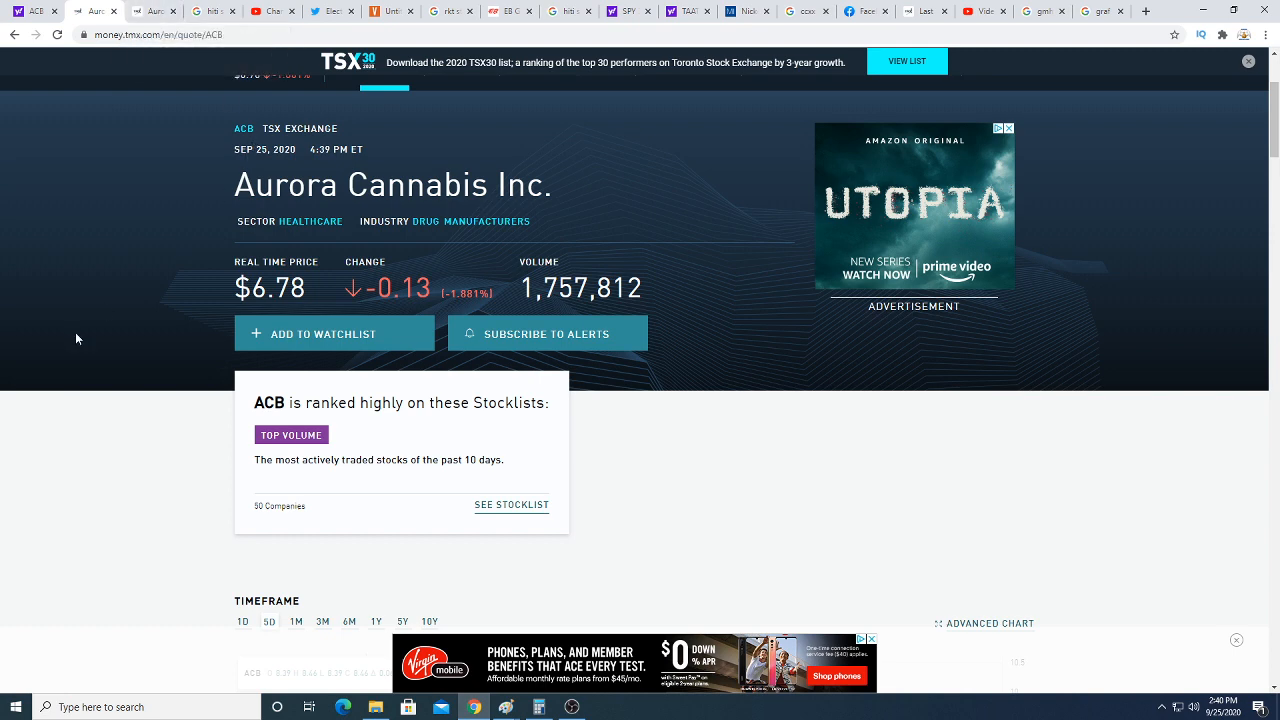
pyautogui.moveTo(76, 300)
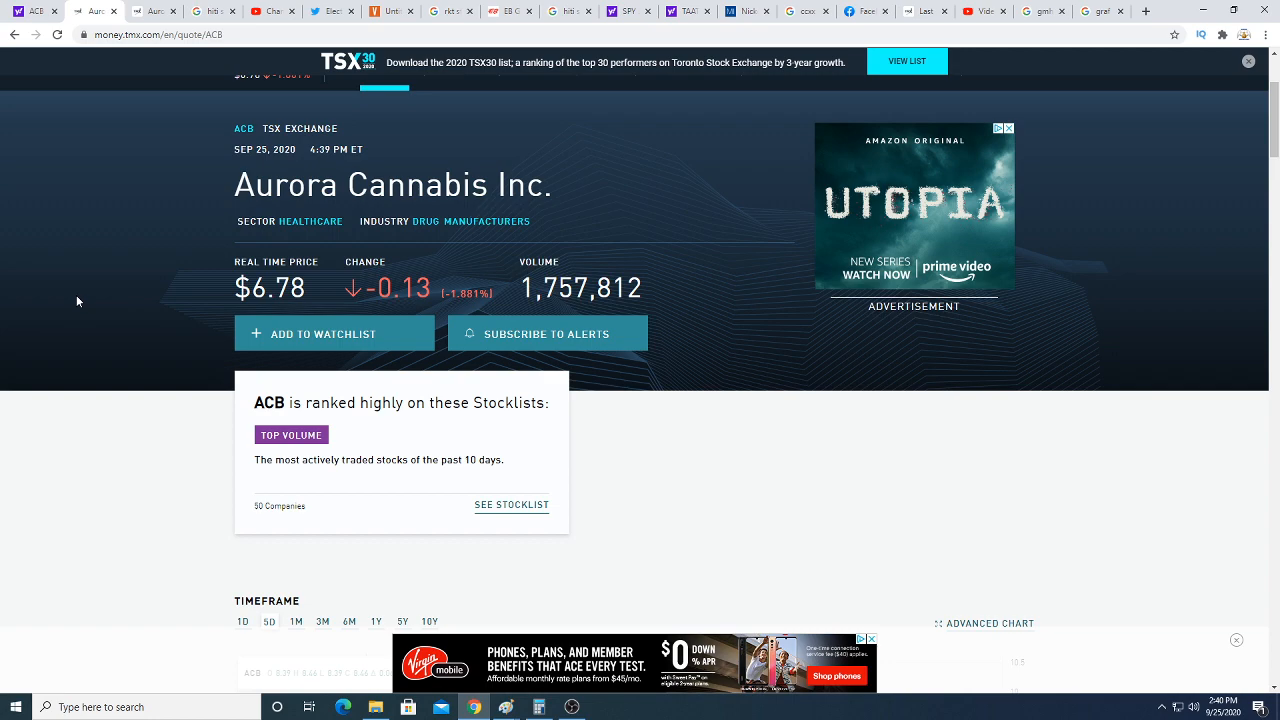
pyautogui.scroll(-3)
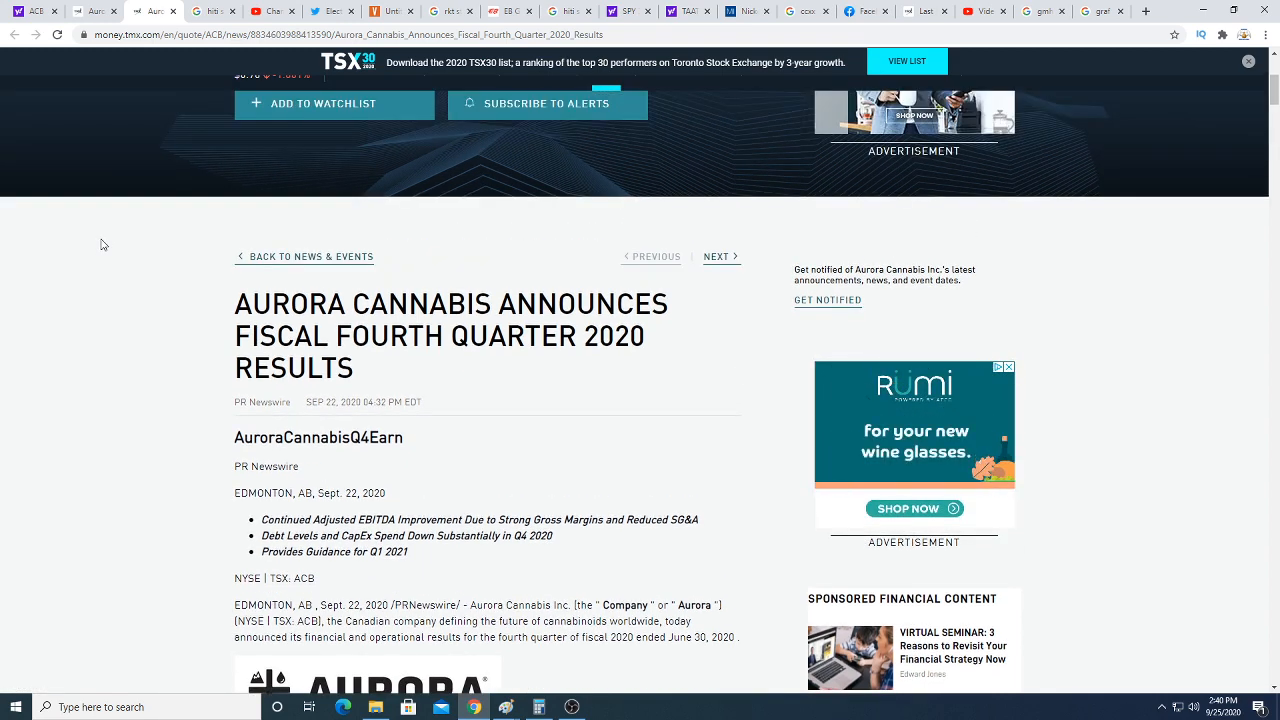
# Read the Fourth Quarter 2020 Highlights on consumer and medical cannabis revenue down to the cash flow table
pyautogui.scroll(-3)
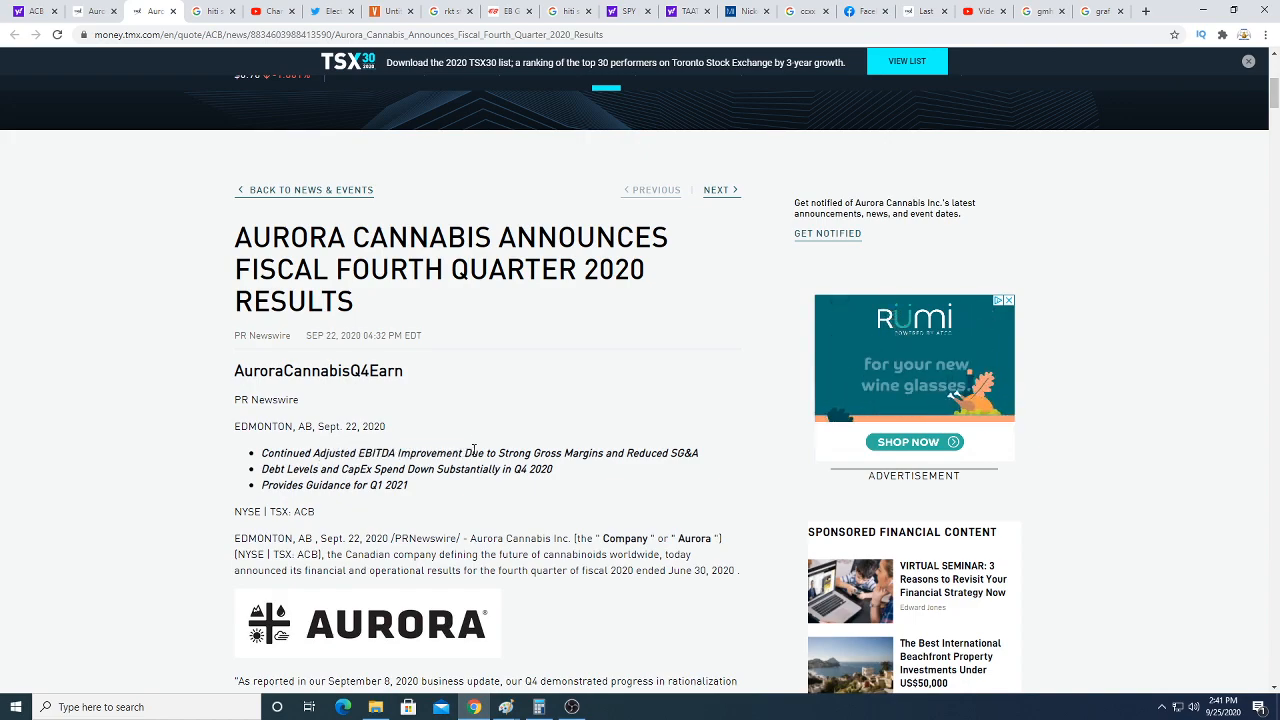
pyautogui.scroll(-3)
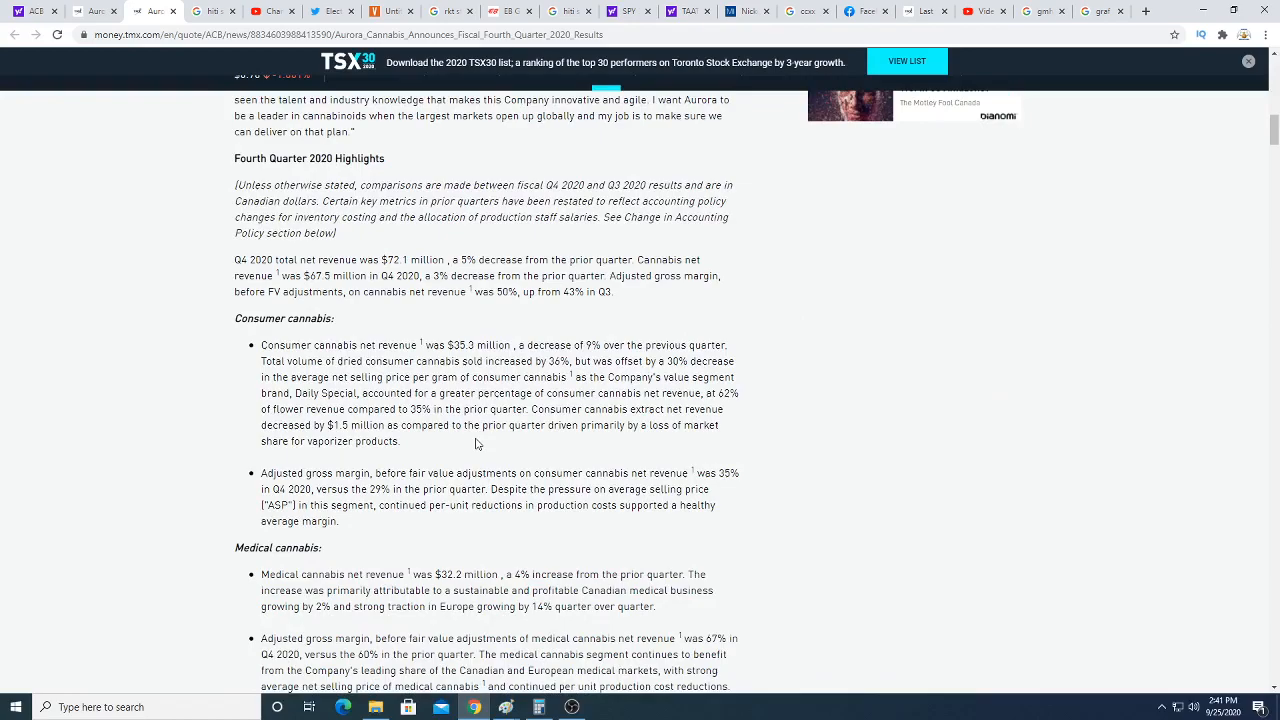
pyautogui.scroll(-3)
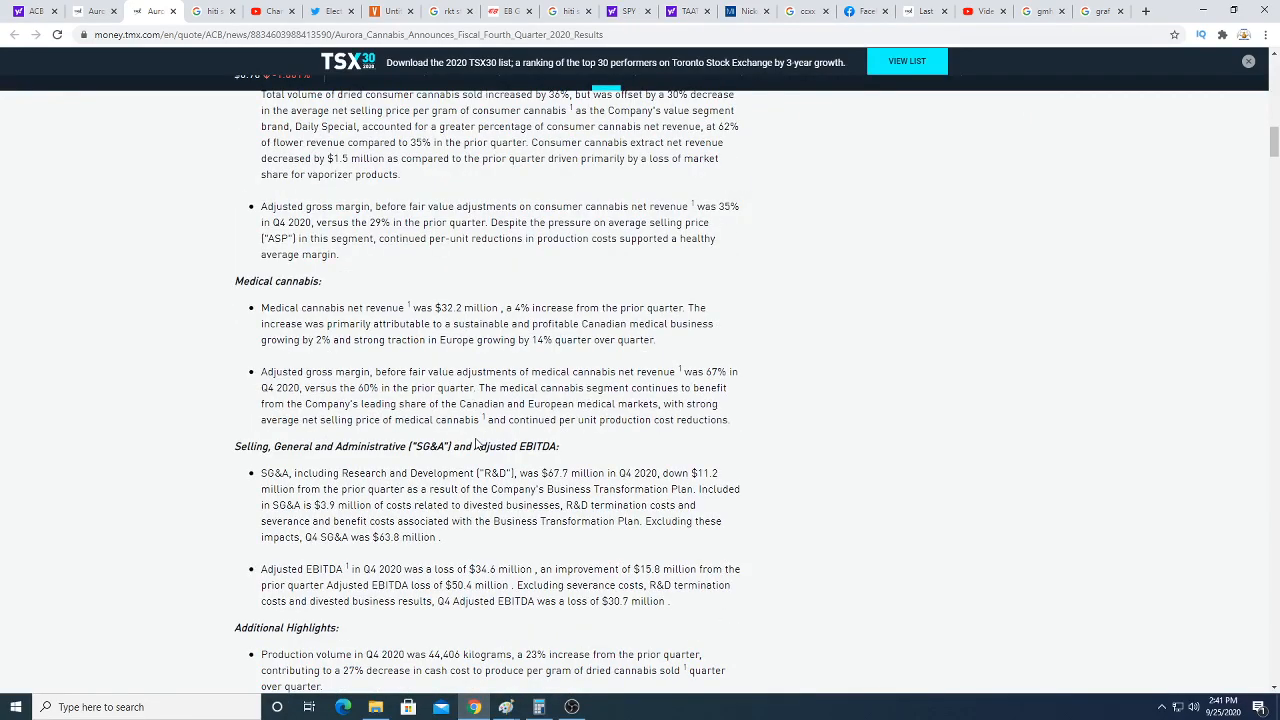
pyautogui.scroll(3)
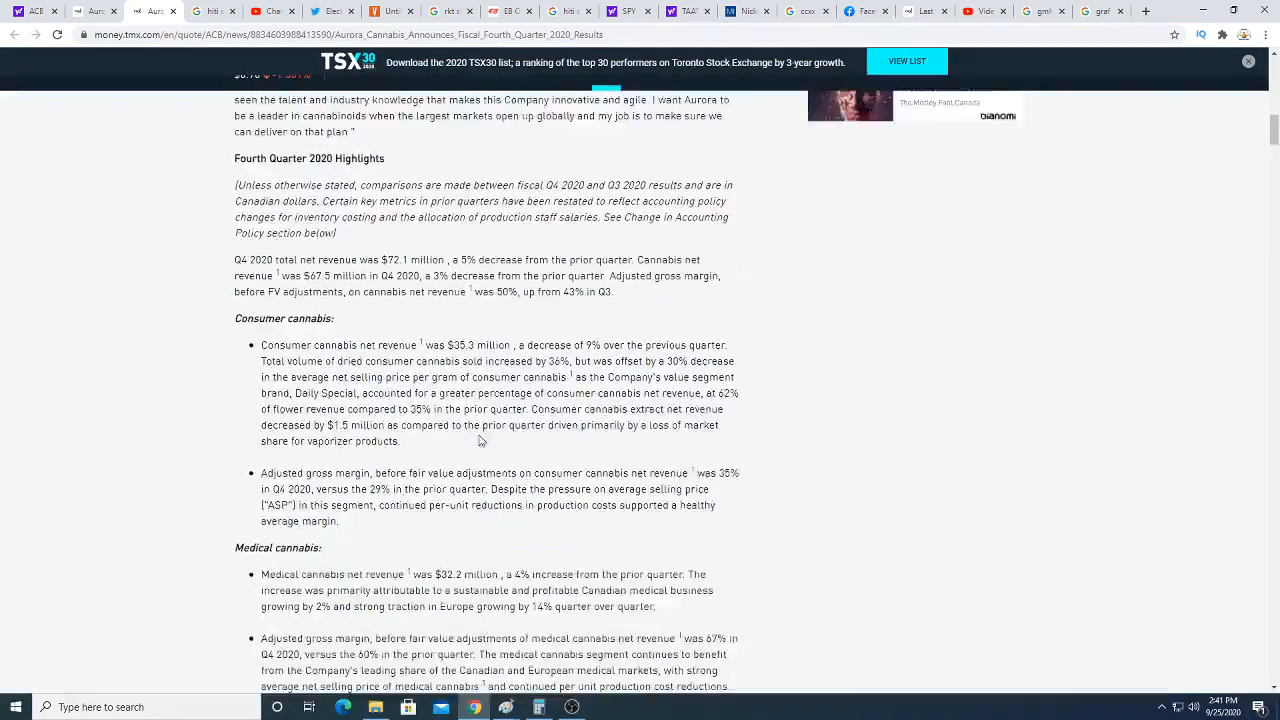
pyautogui.scroll(-3)
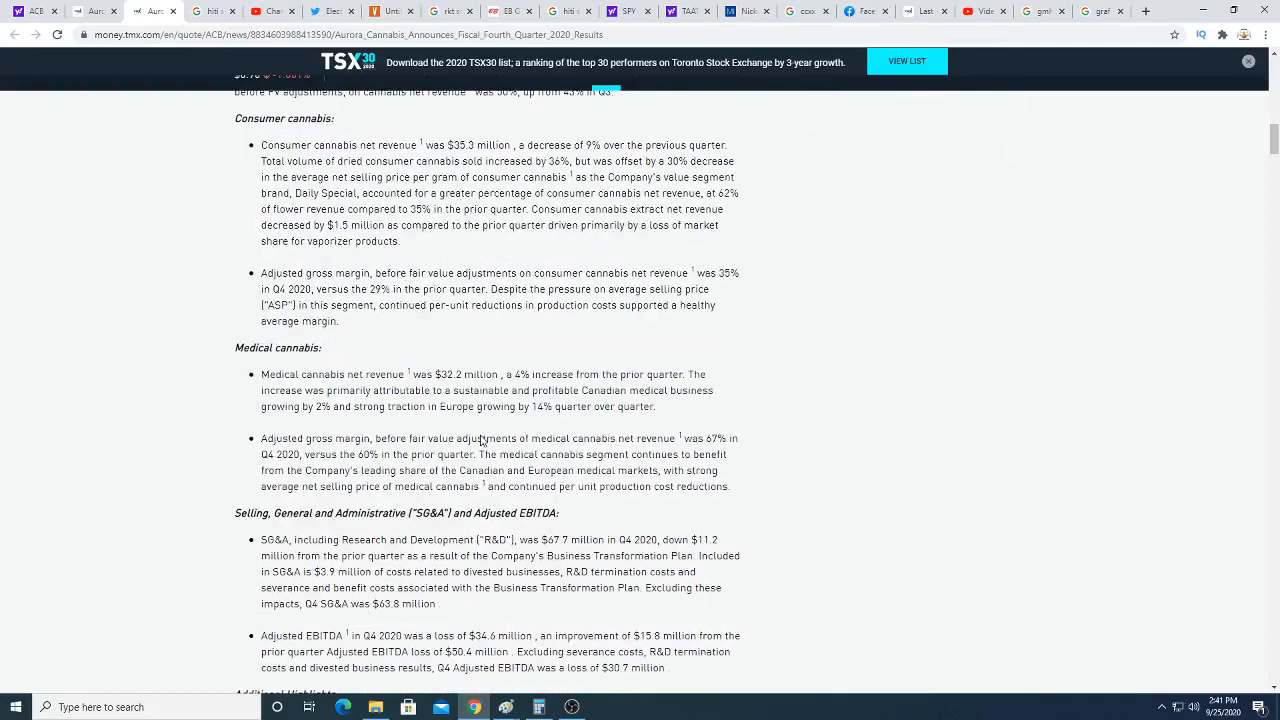
pyautogui.scroll(3)
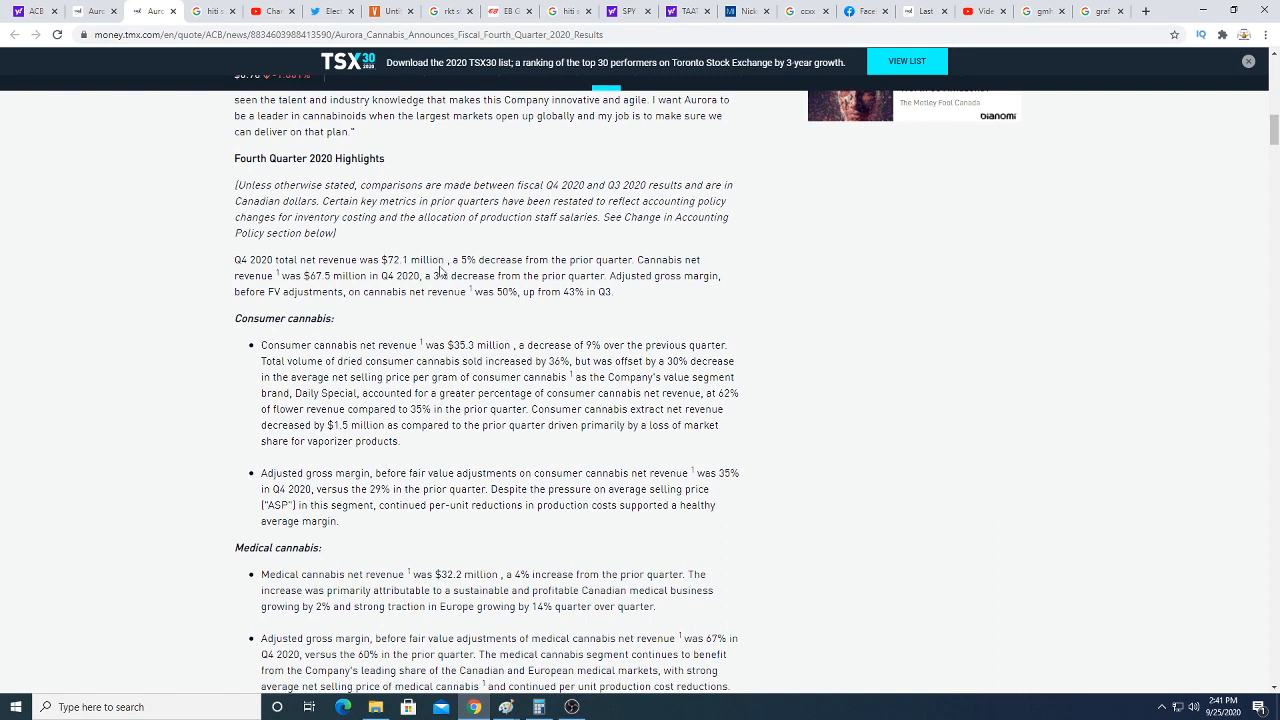
pyautogui.moveTo(484, 260); pyautogui.dragTo(564, 260)
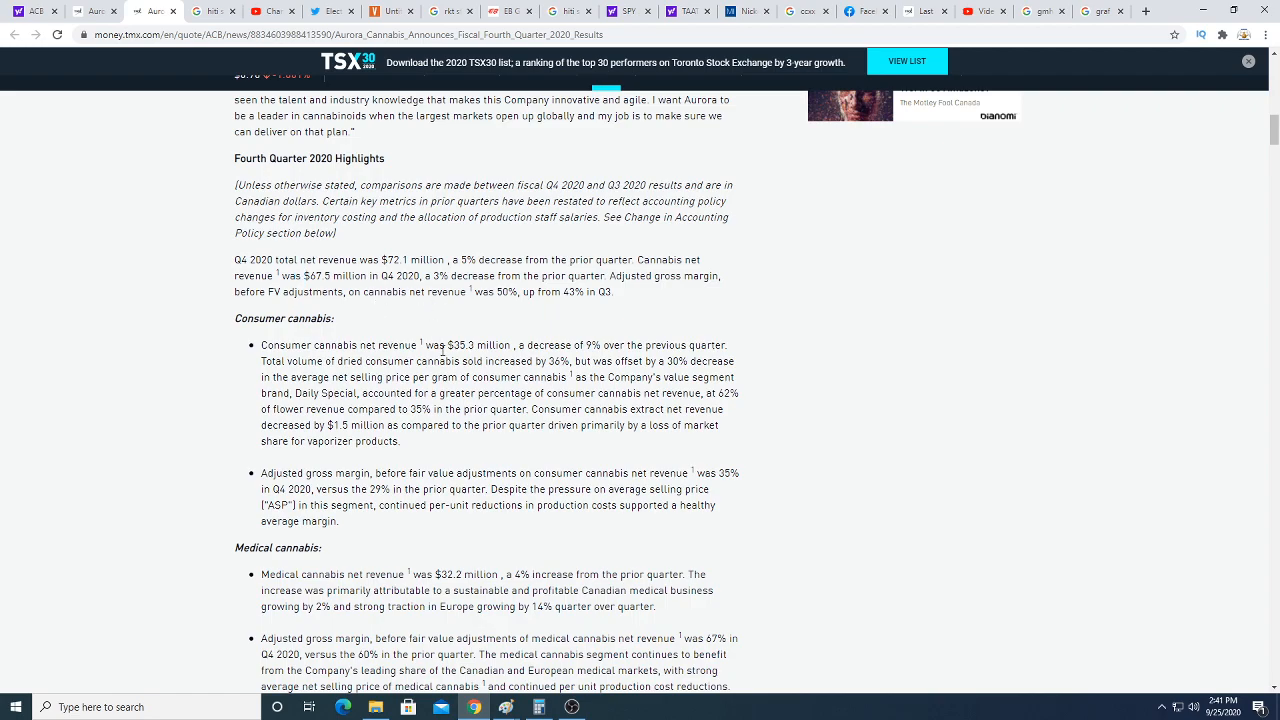
pyautogui.scroll(-3)
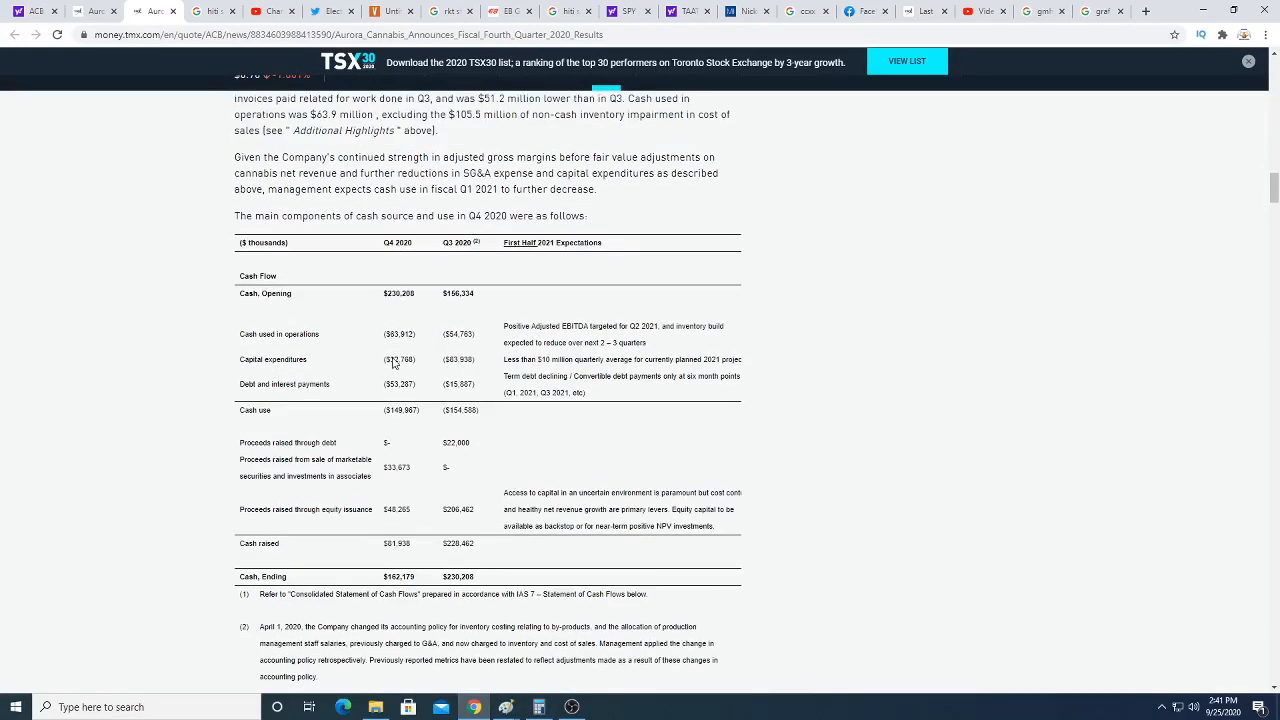
pyautogui.moveTo(444, 324)
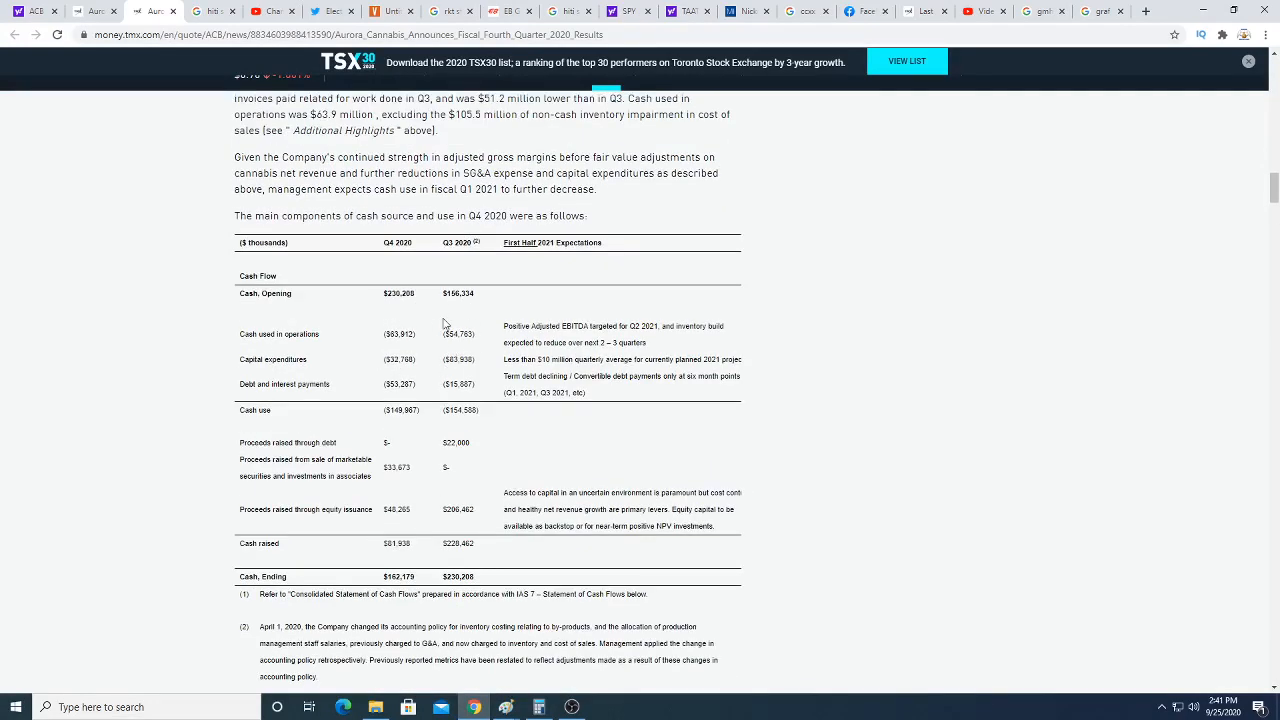
pyautogui.moveTo(432, 352)
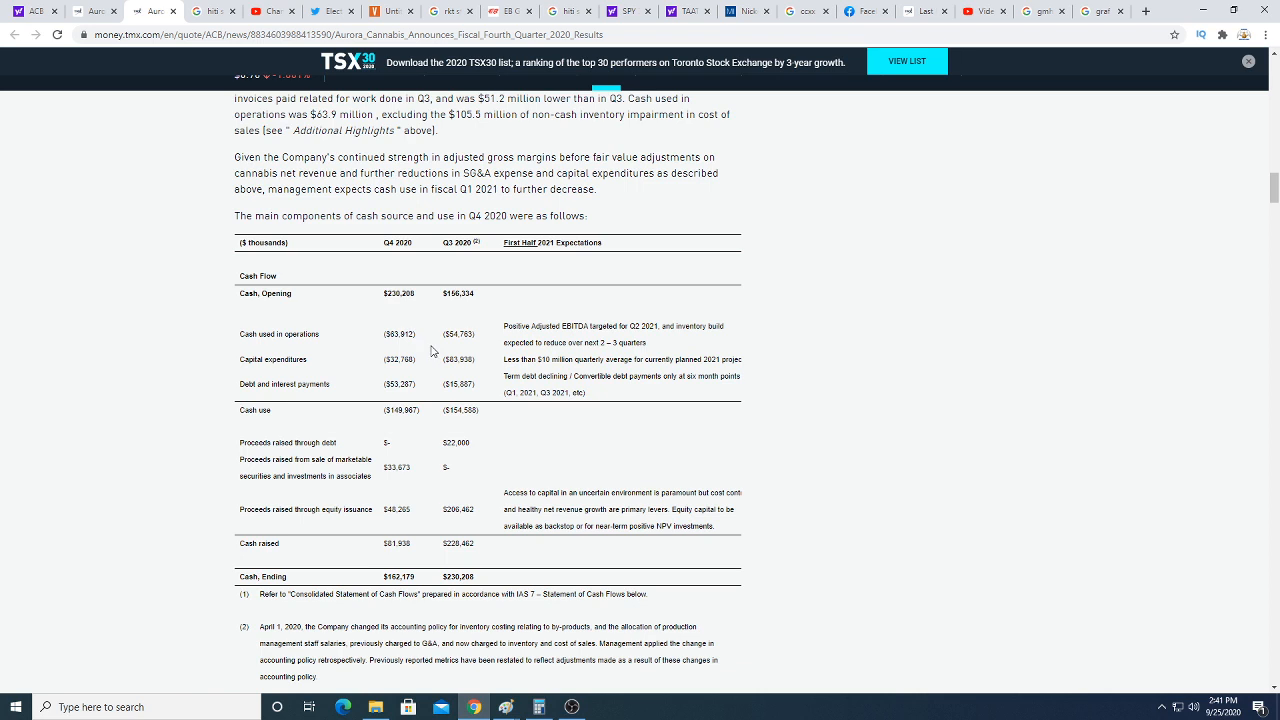
pyautogui.moveTo(268, 340)
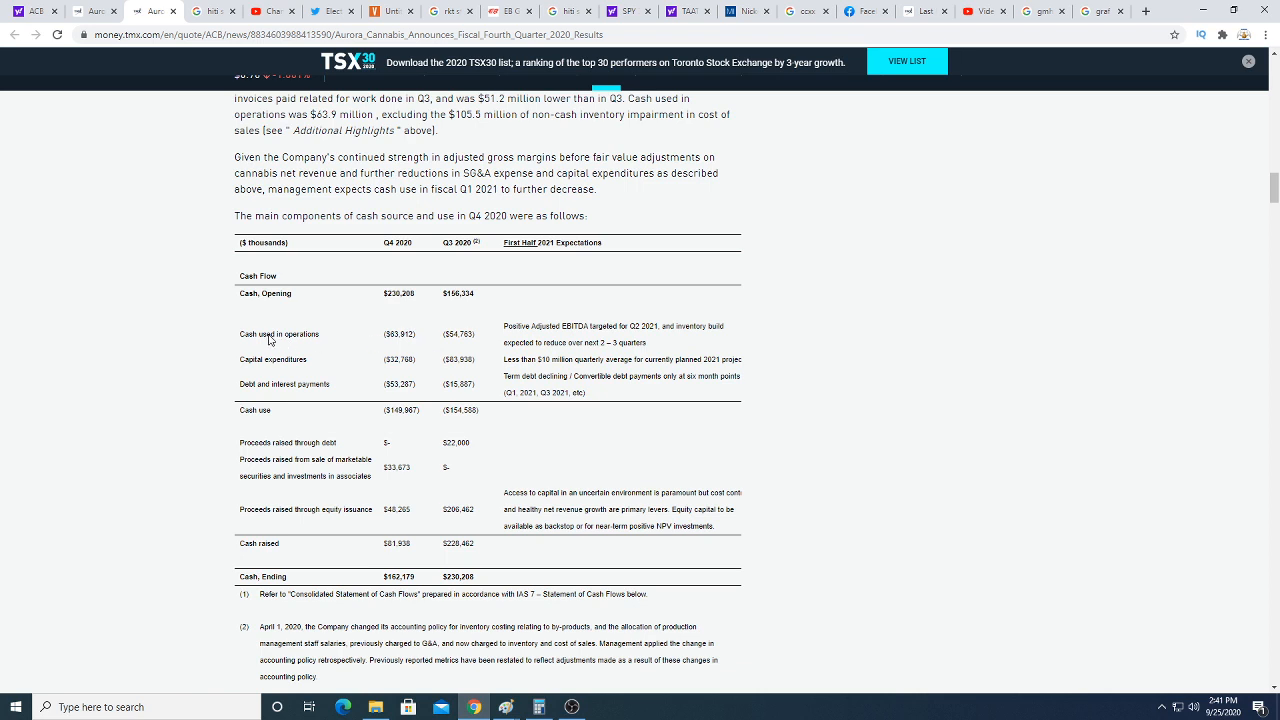
pyautogui.moveTo(424, 336)
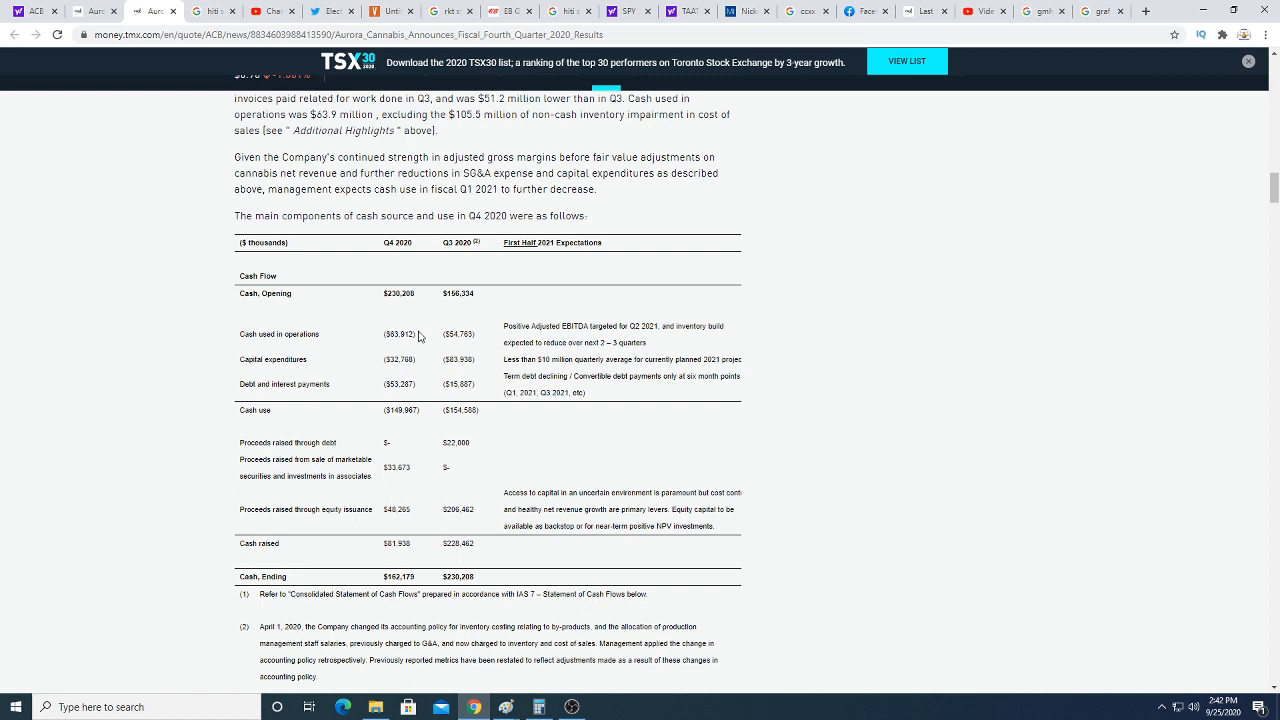
pyautogui.moveTo(404, 344)
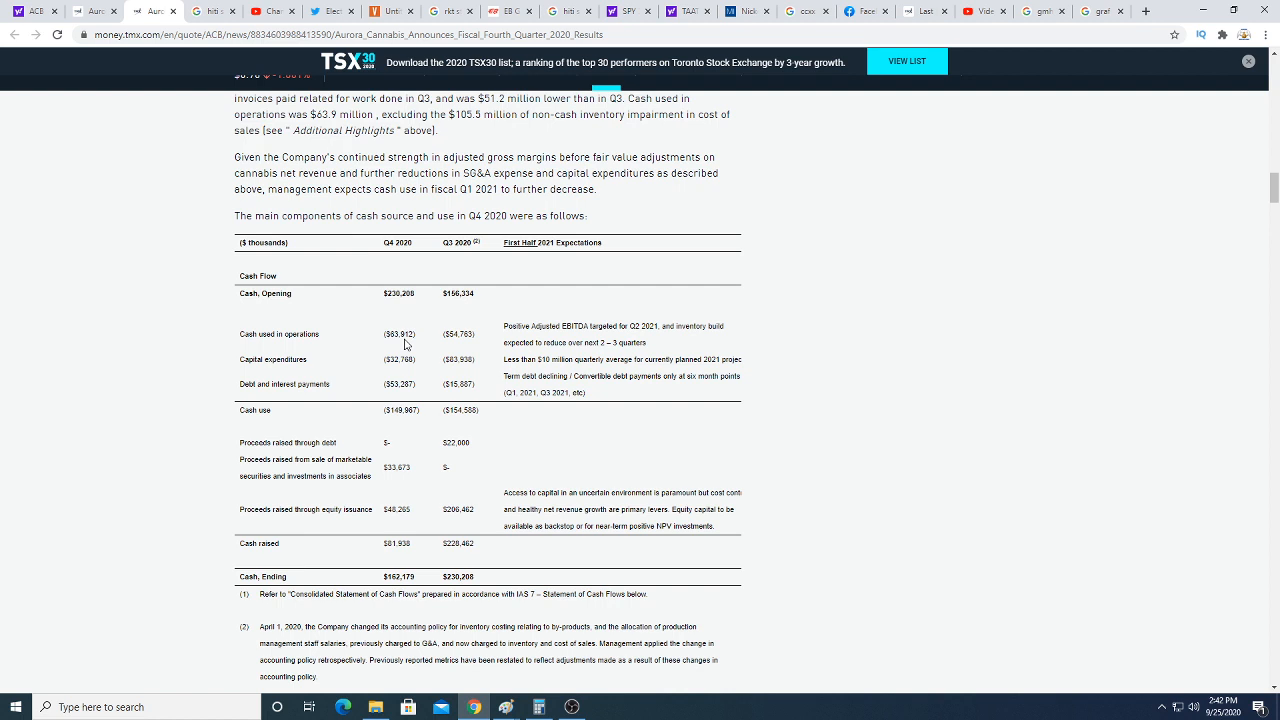
pyautogui.moveTo(428, 344)
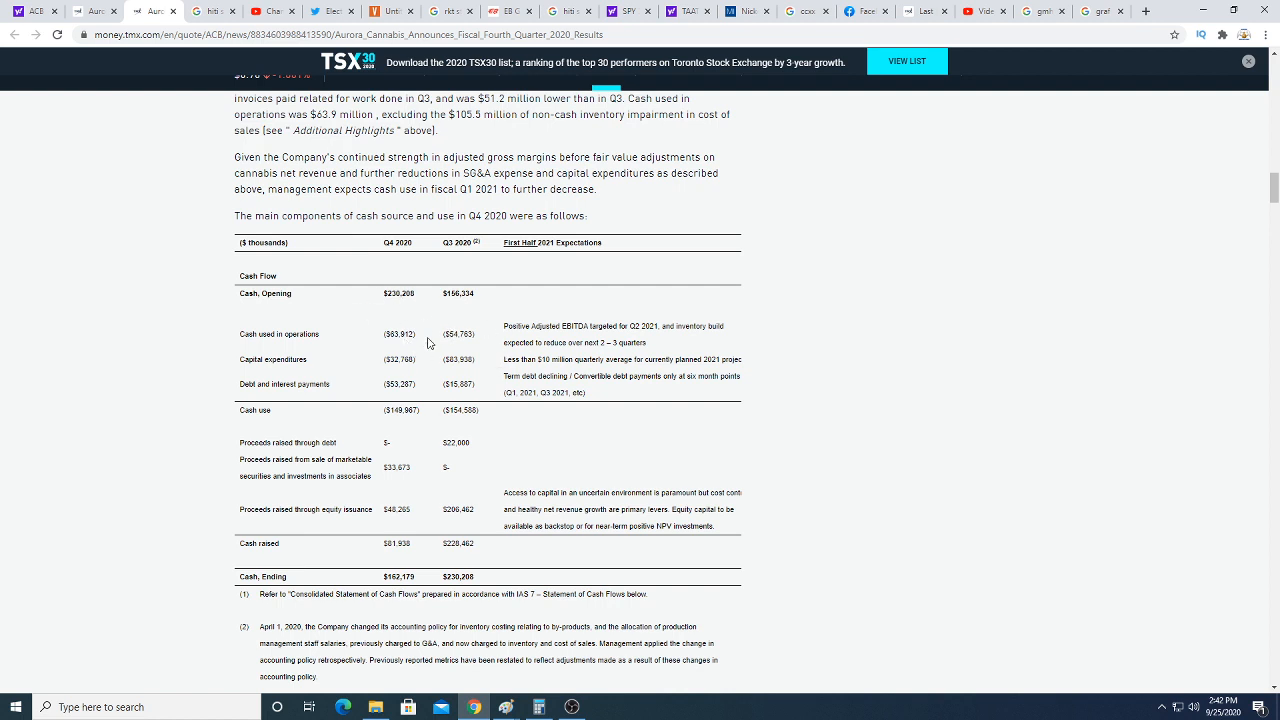
pyautogui.moveTo(370, 346)
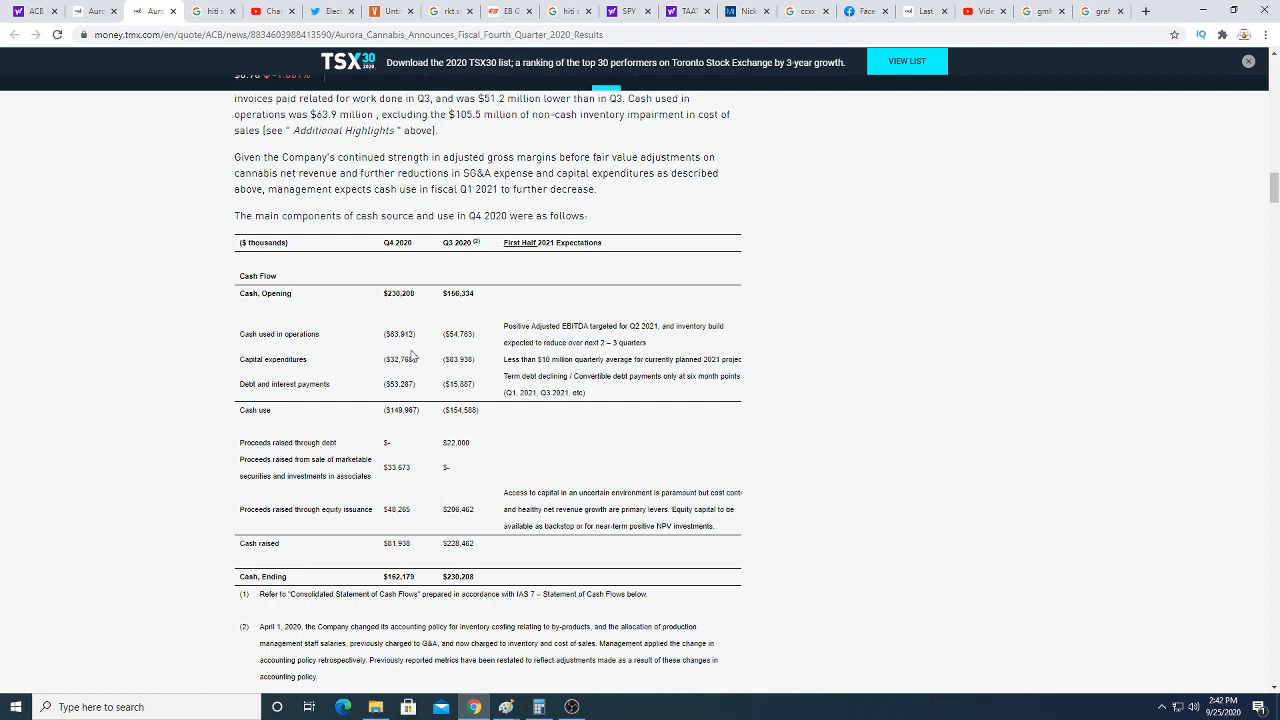
pyautogui.moveTo(378, 426)
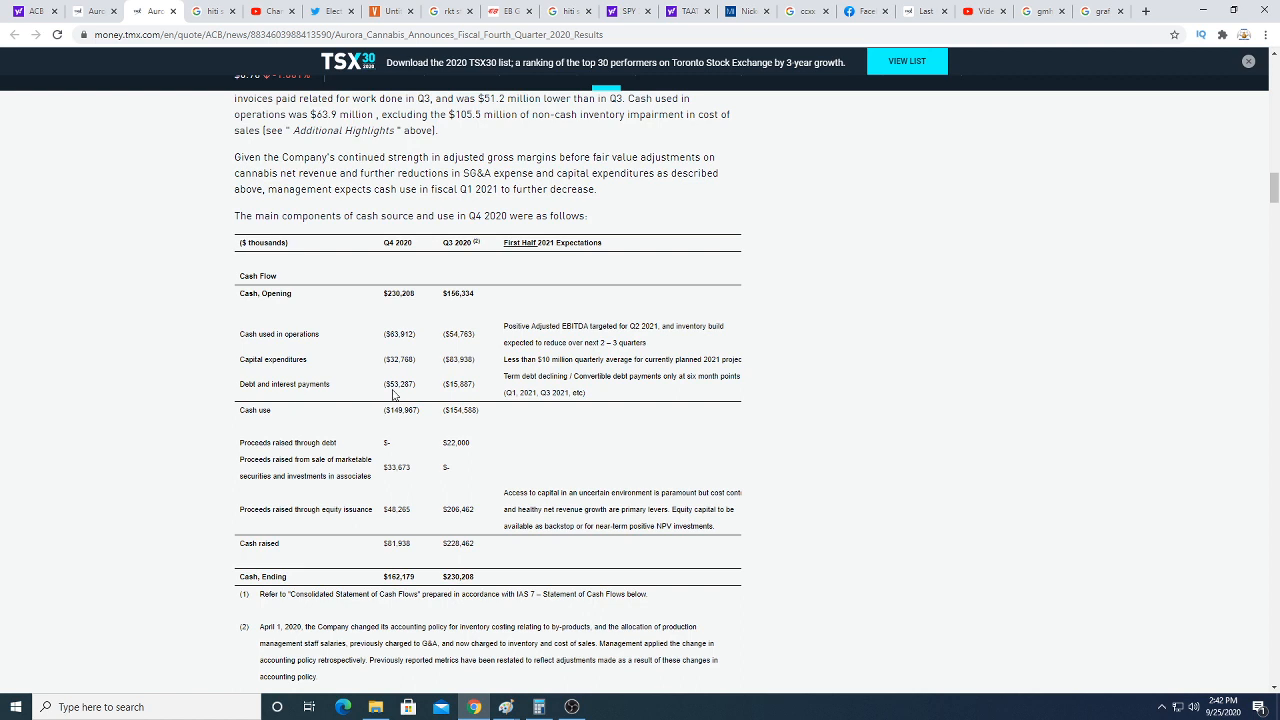
pyautogui.moveTo(434, 396)
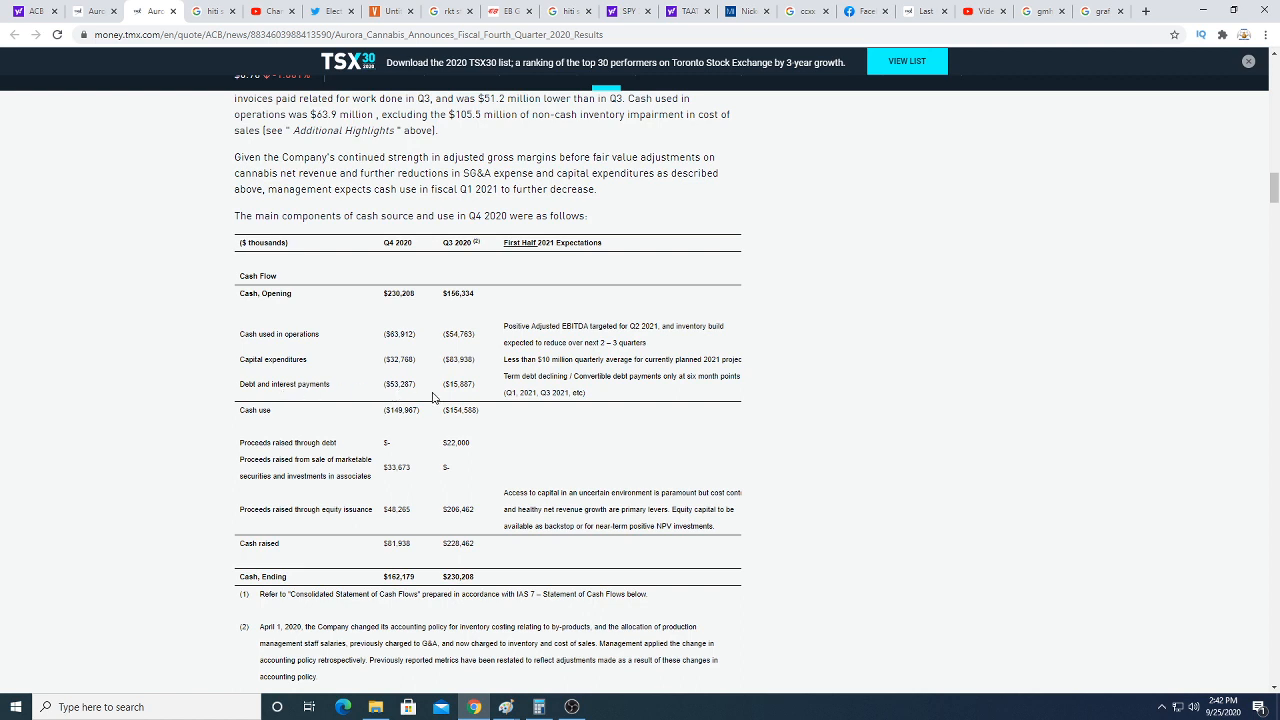
pyautogui.moveTo(388, 396)
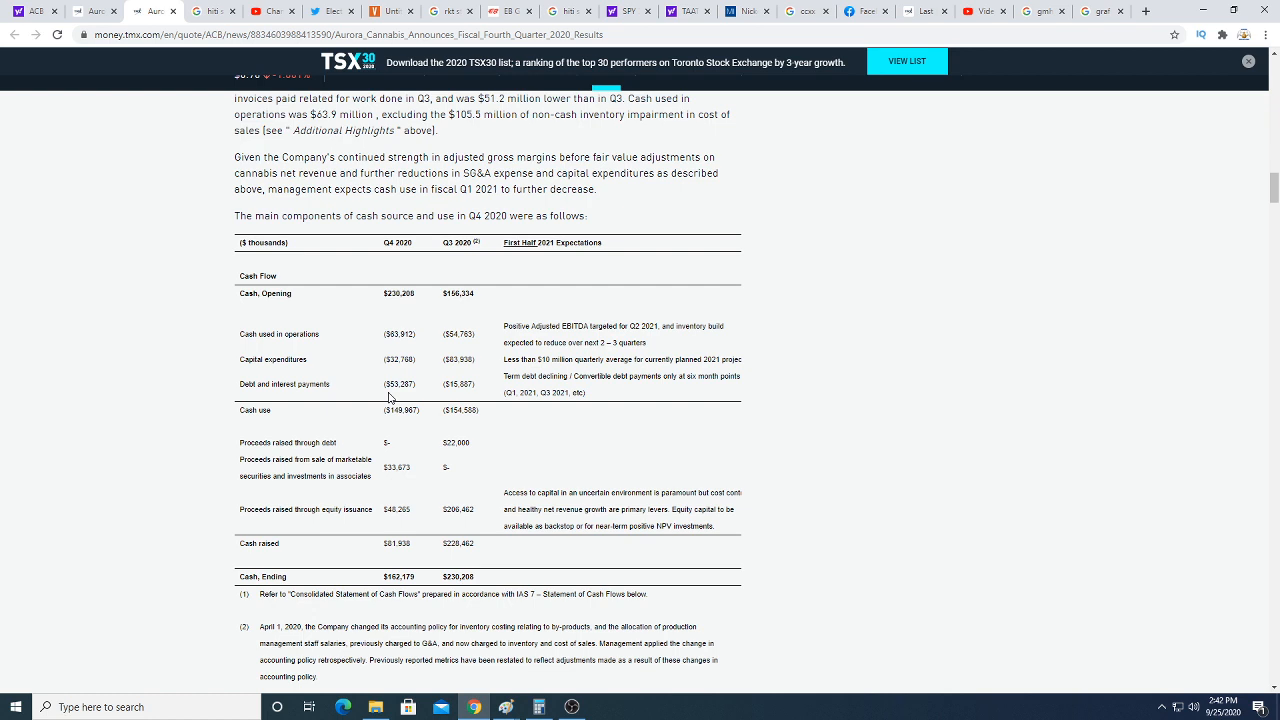
pyautogui.moveTo(418, 580)
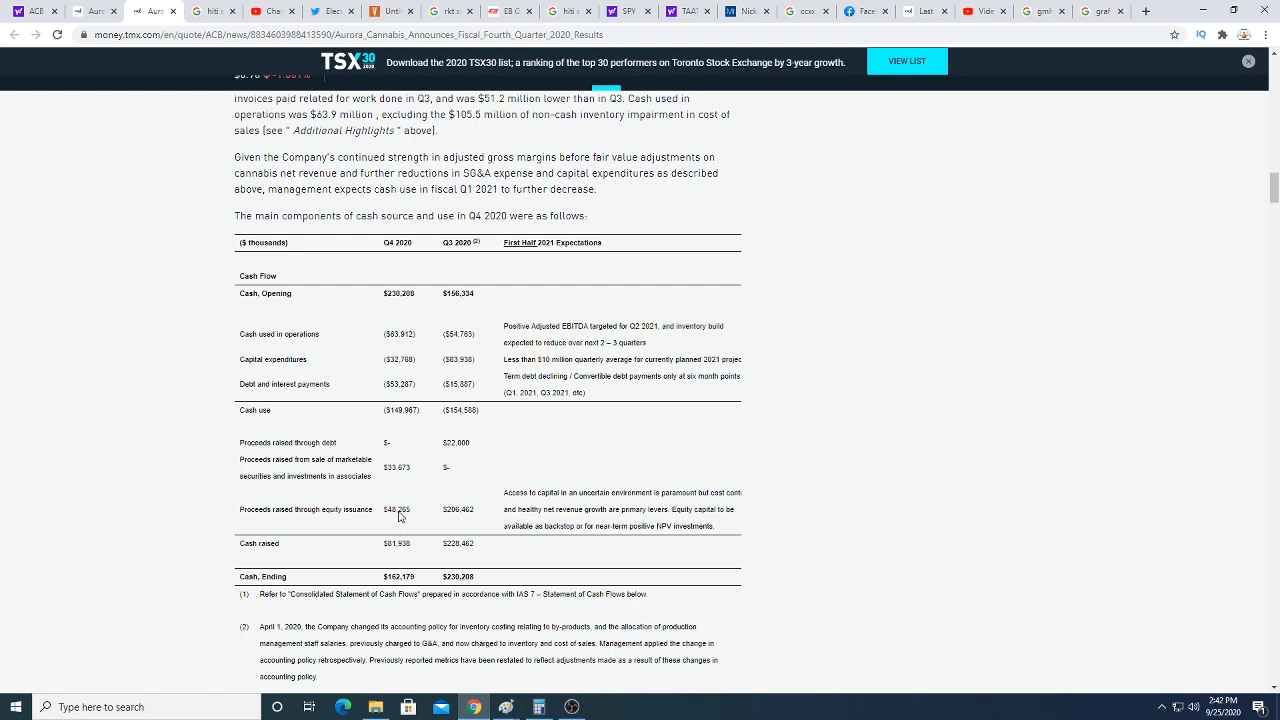
pyautogui.moveTo(398, 478)
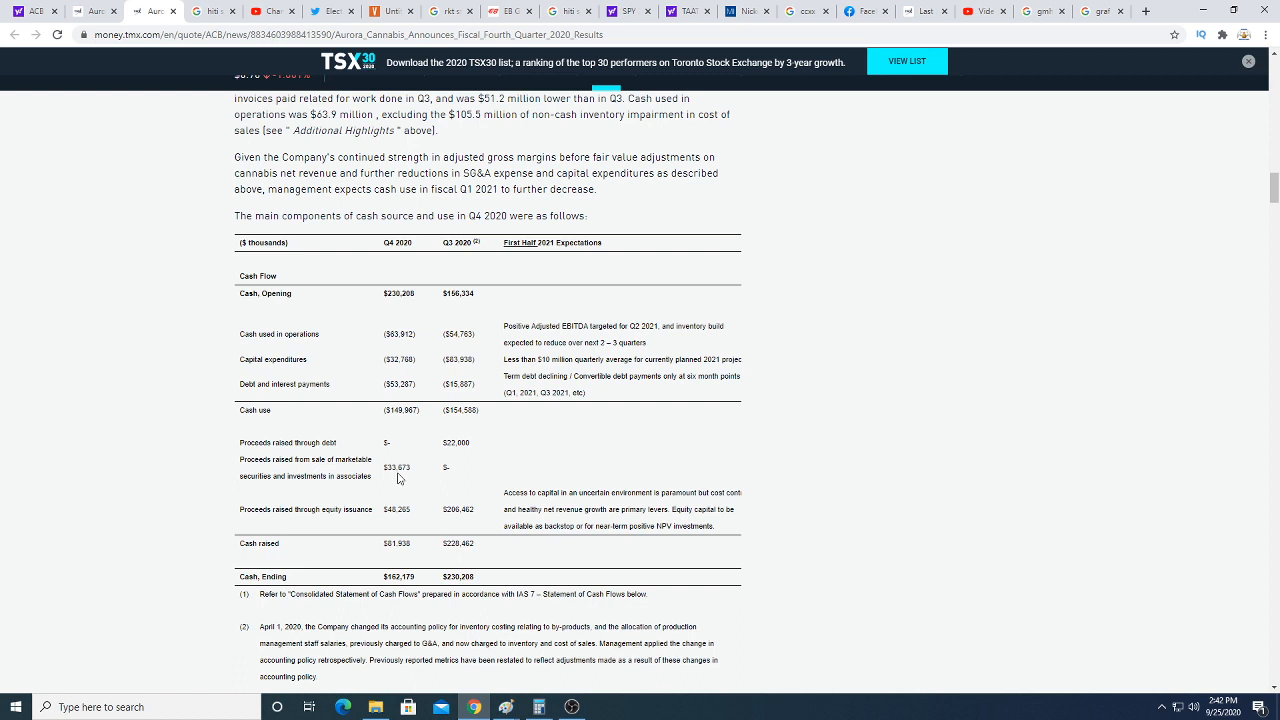
pyautogui.moveTo(400, 518)
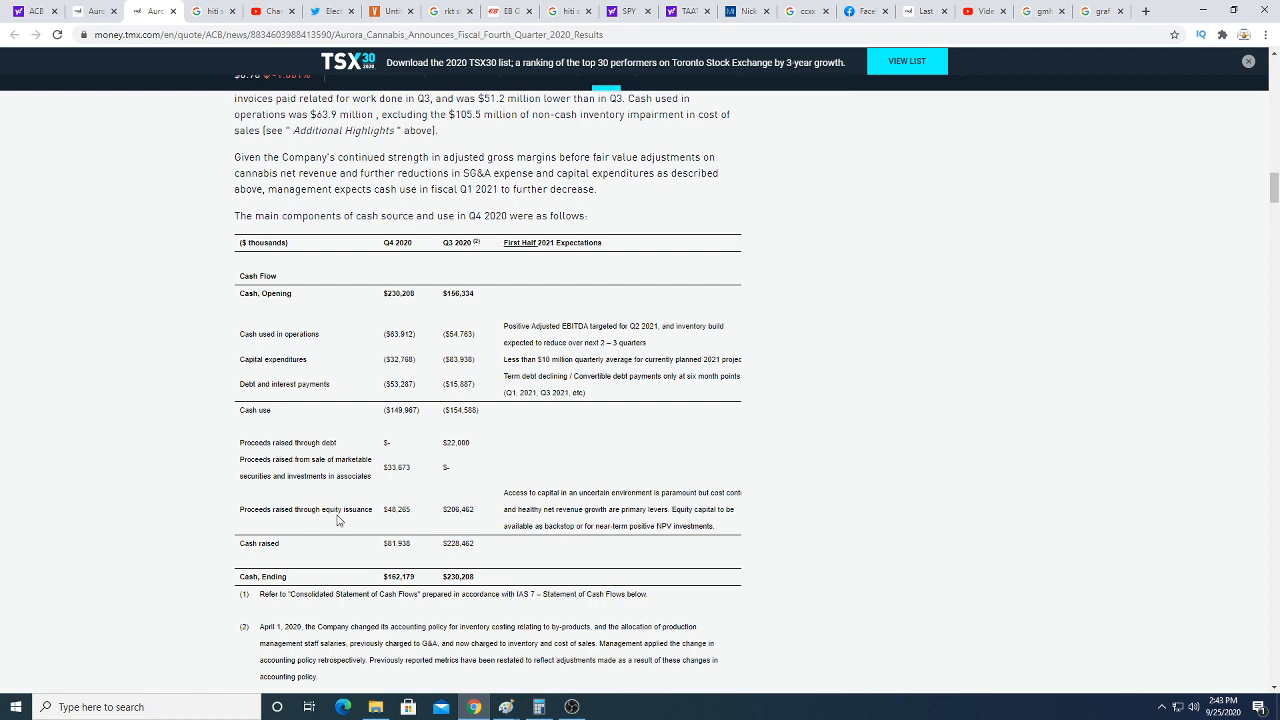
pyautogui.moveTo(400, 516)
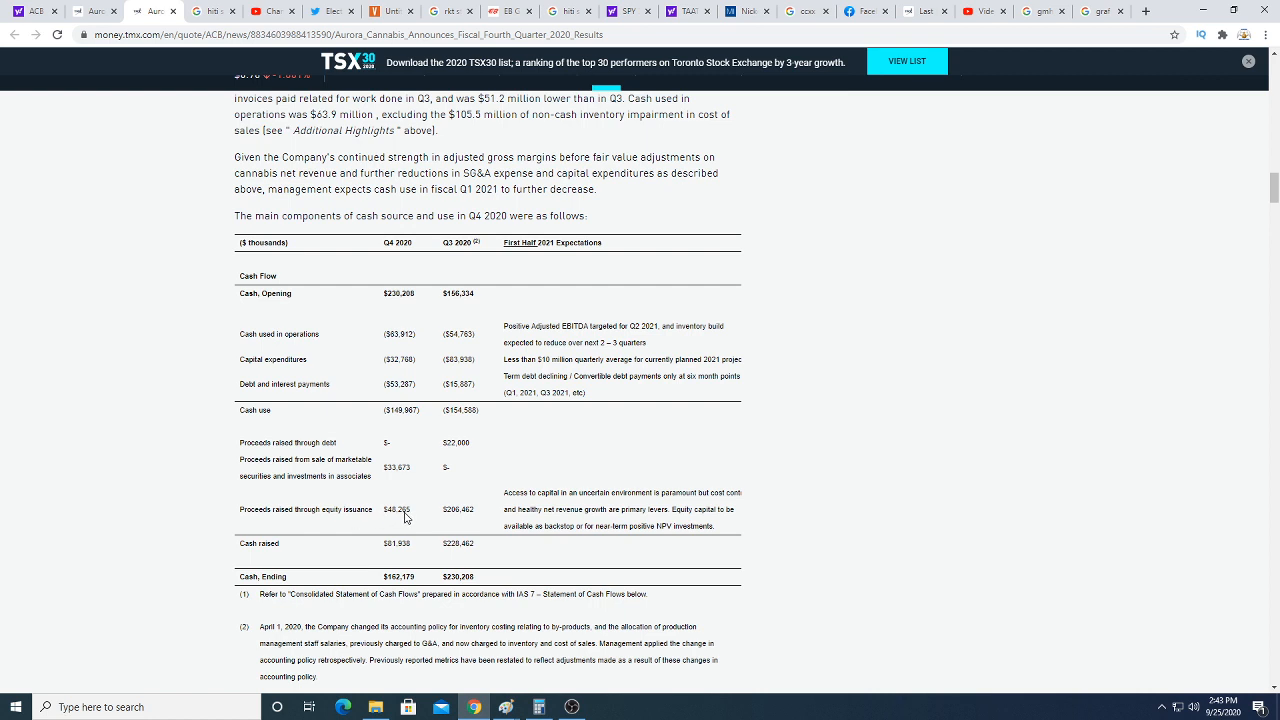
pyautogui.moveTo(408, 520)
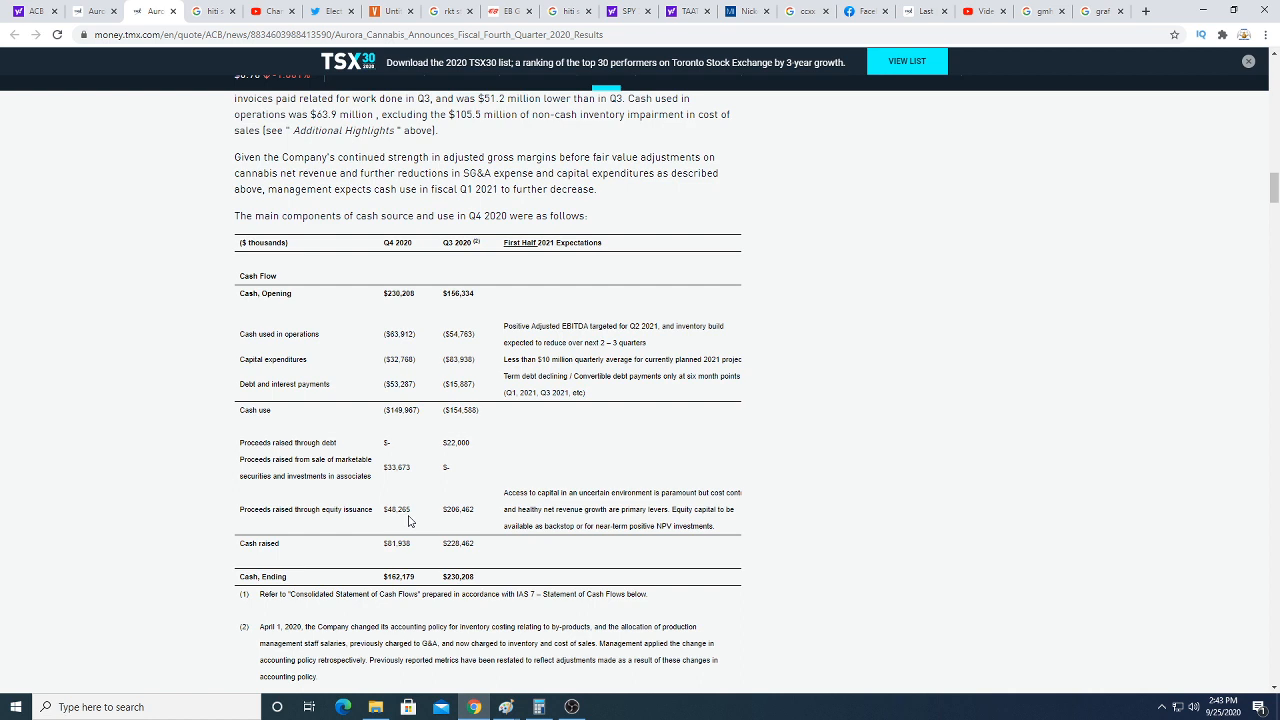
pyautogui.moveTo(408, 520)
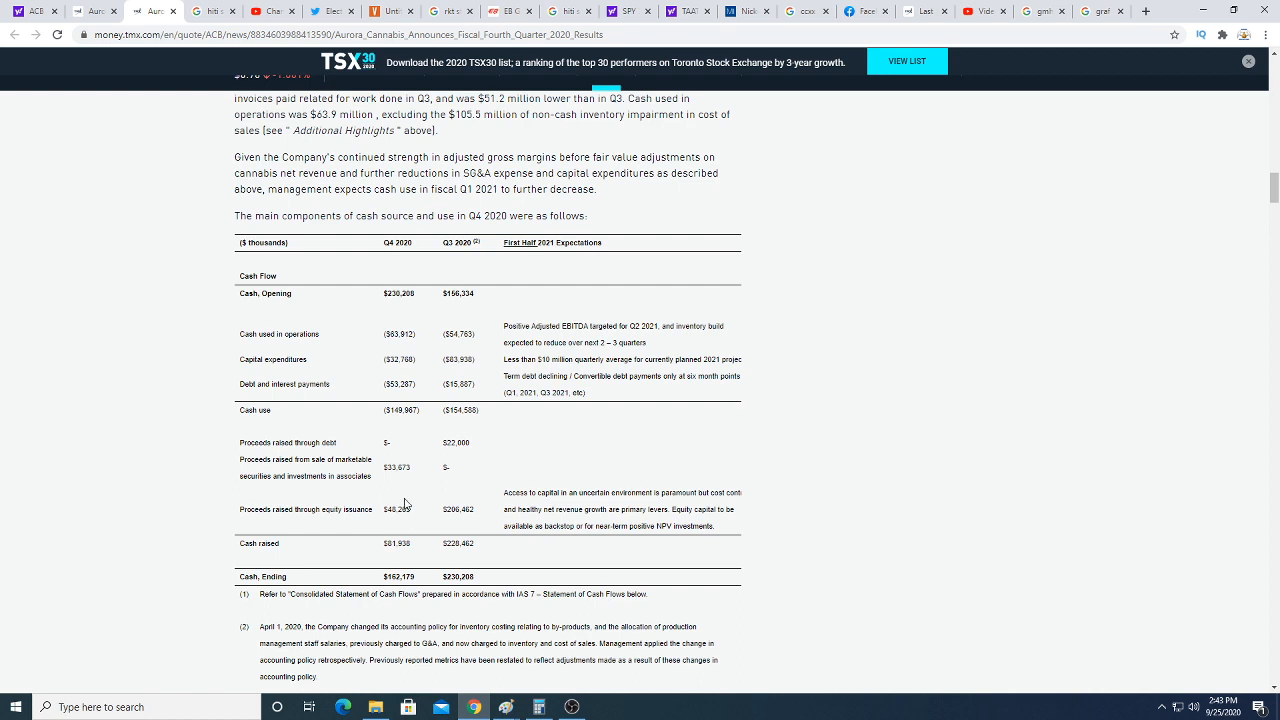
pyautogui.moveTo(418, 578)
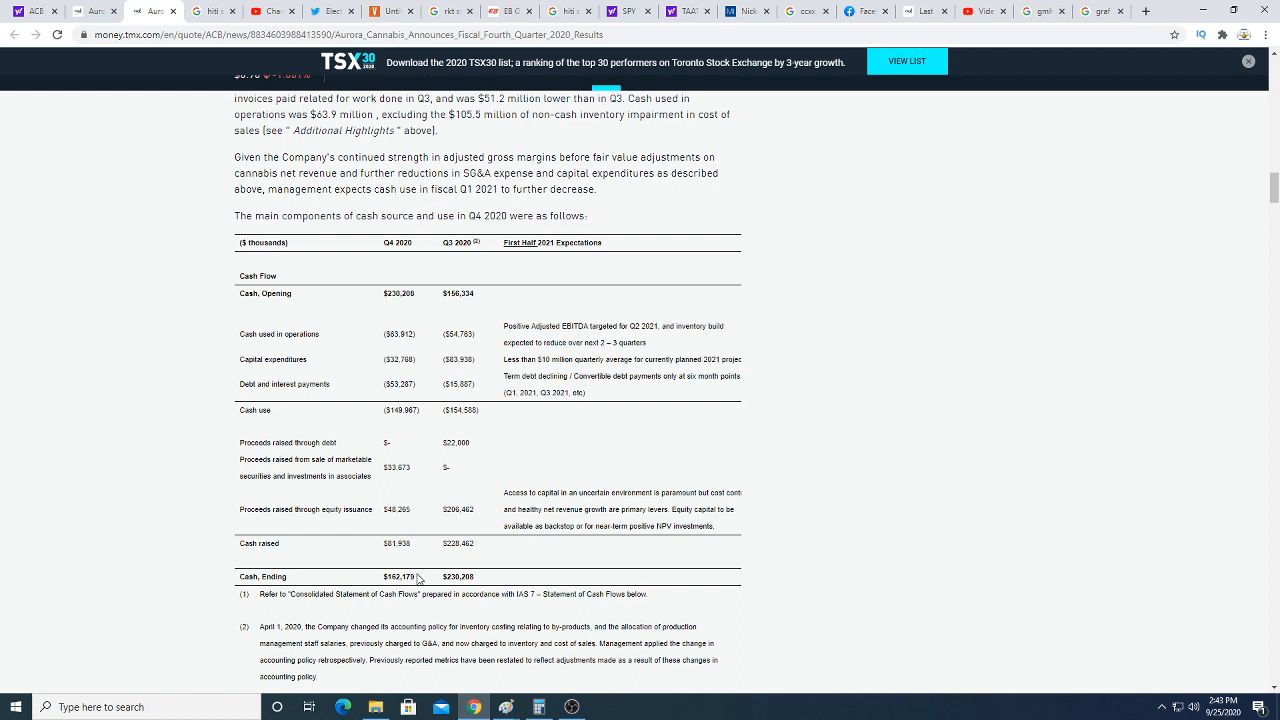
pyautogui.moveTo(372, 576)
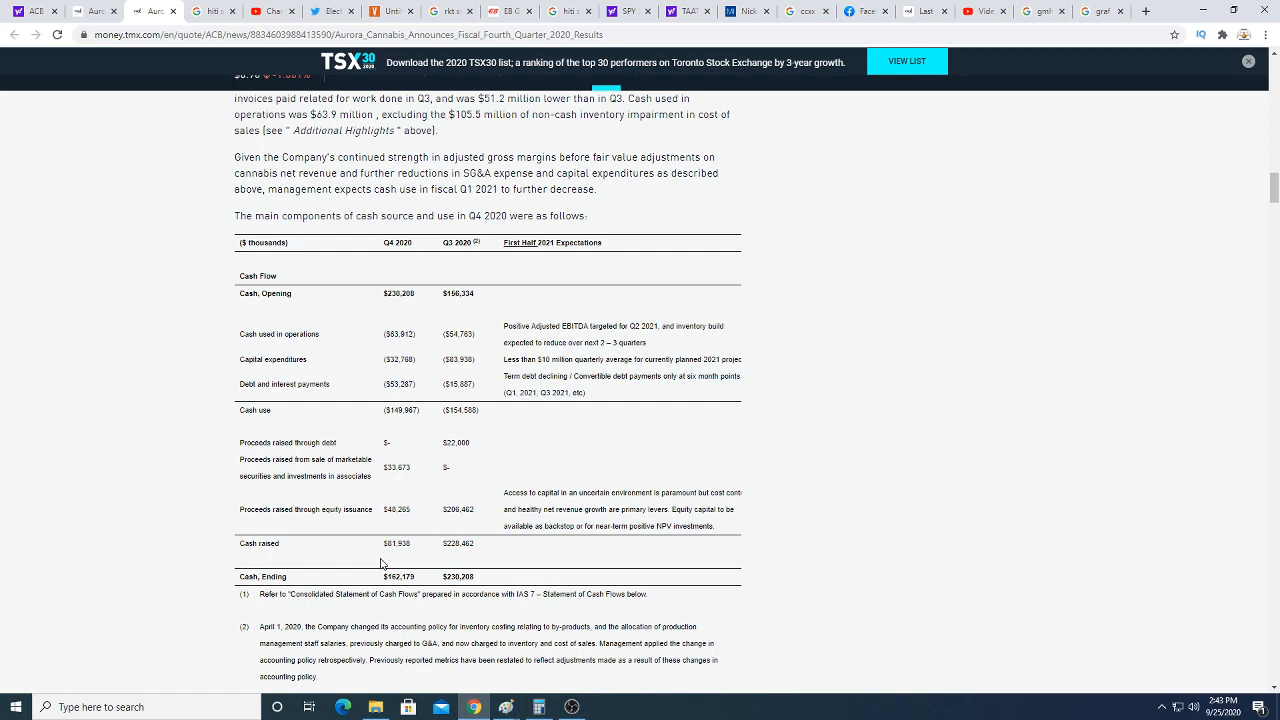
pyautogui.scroll(-3)
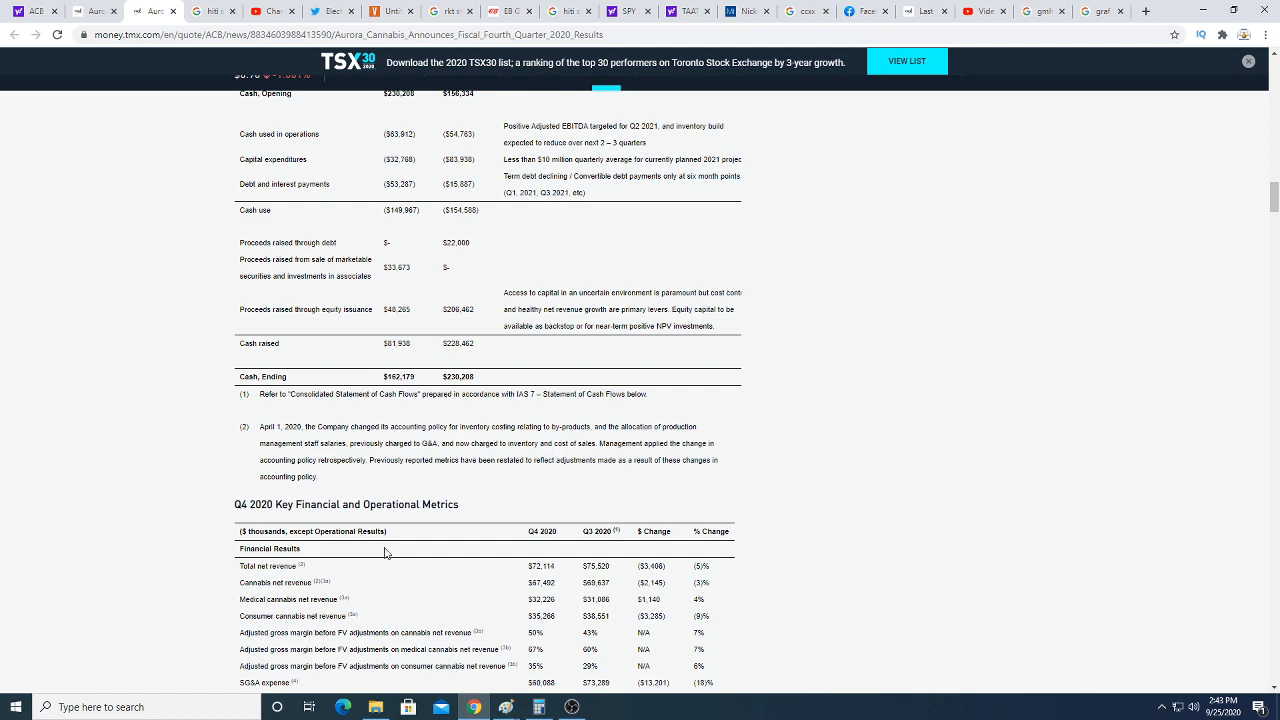
# Bring the Key Financial and Operational Metrics table into view down to the cannabis operational results
pyautogui.scroll(-3)
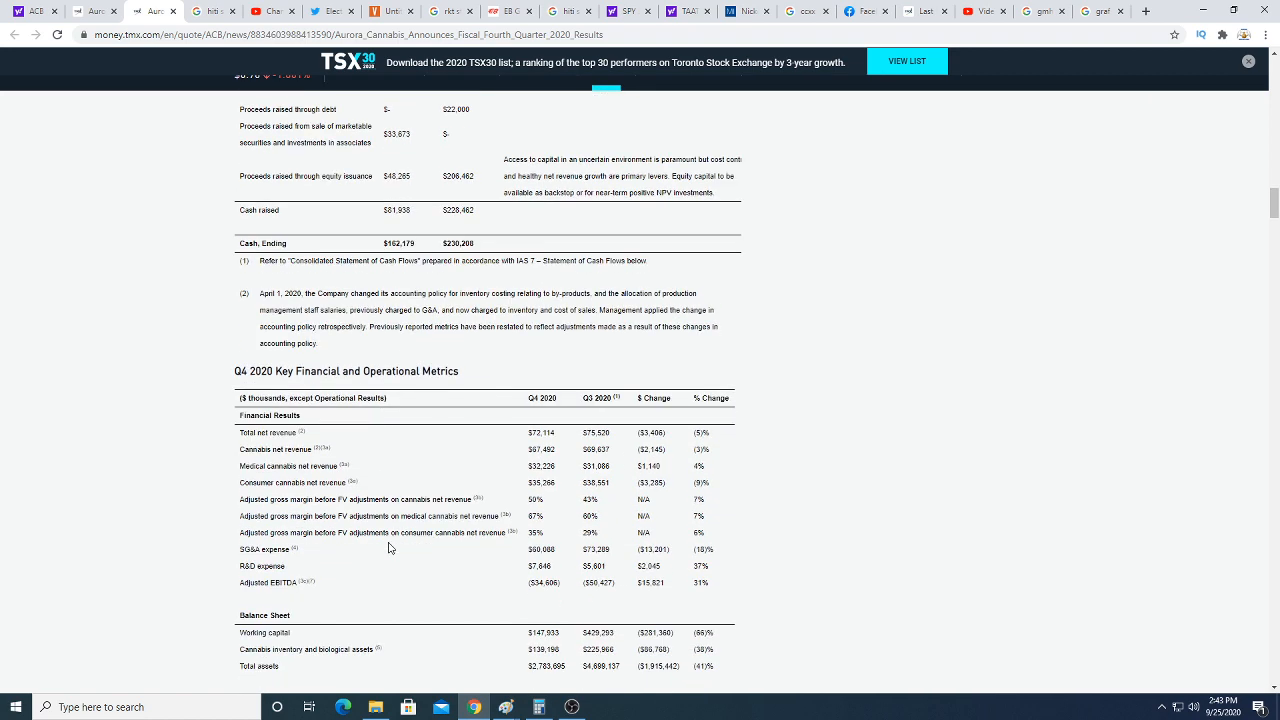
pyautogui.moveTo(482, 542)
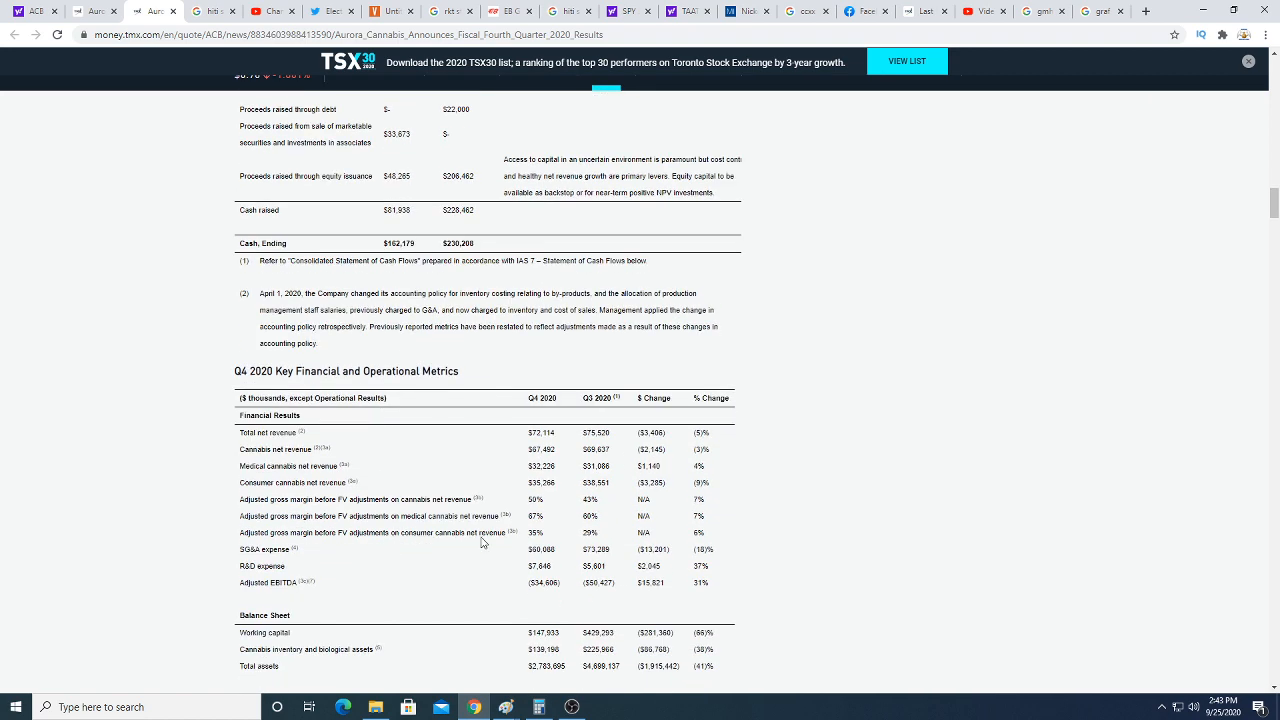
pyautogui.moveTo(524, 556)
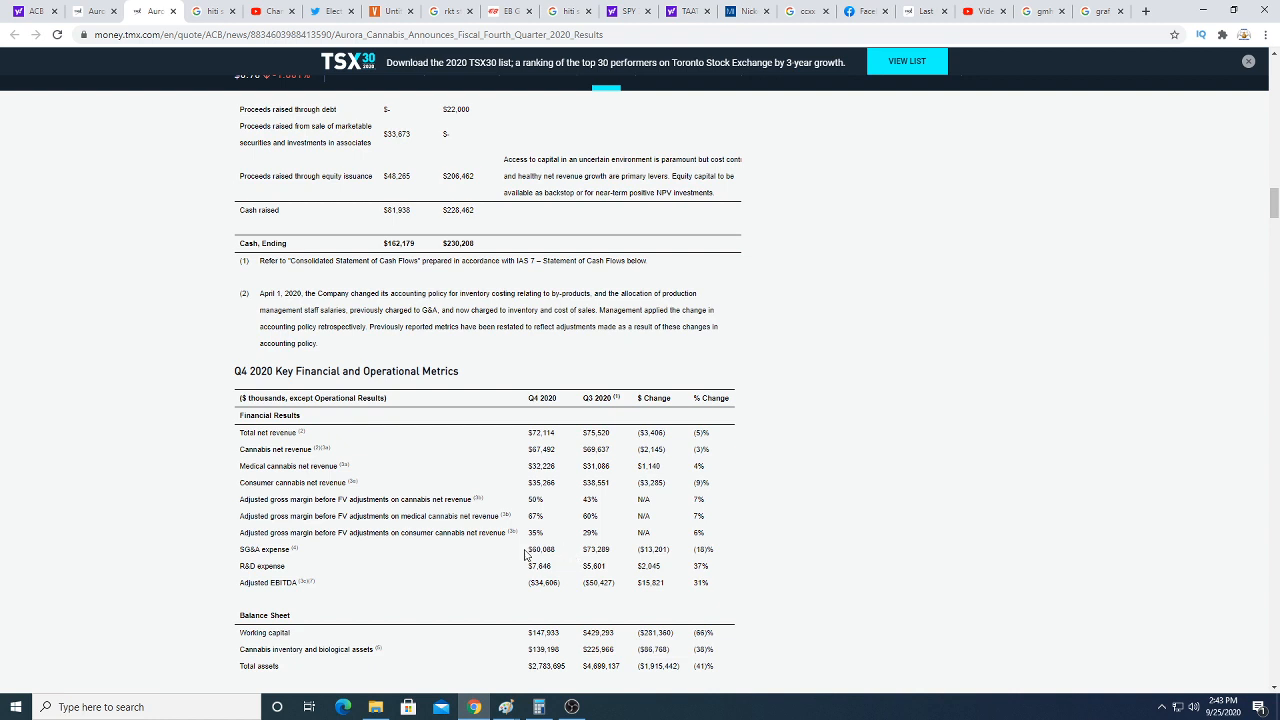
pyautogui.moveTo(538, 568)
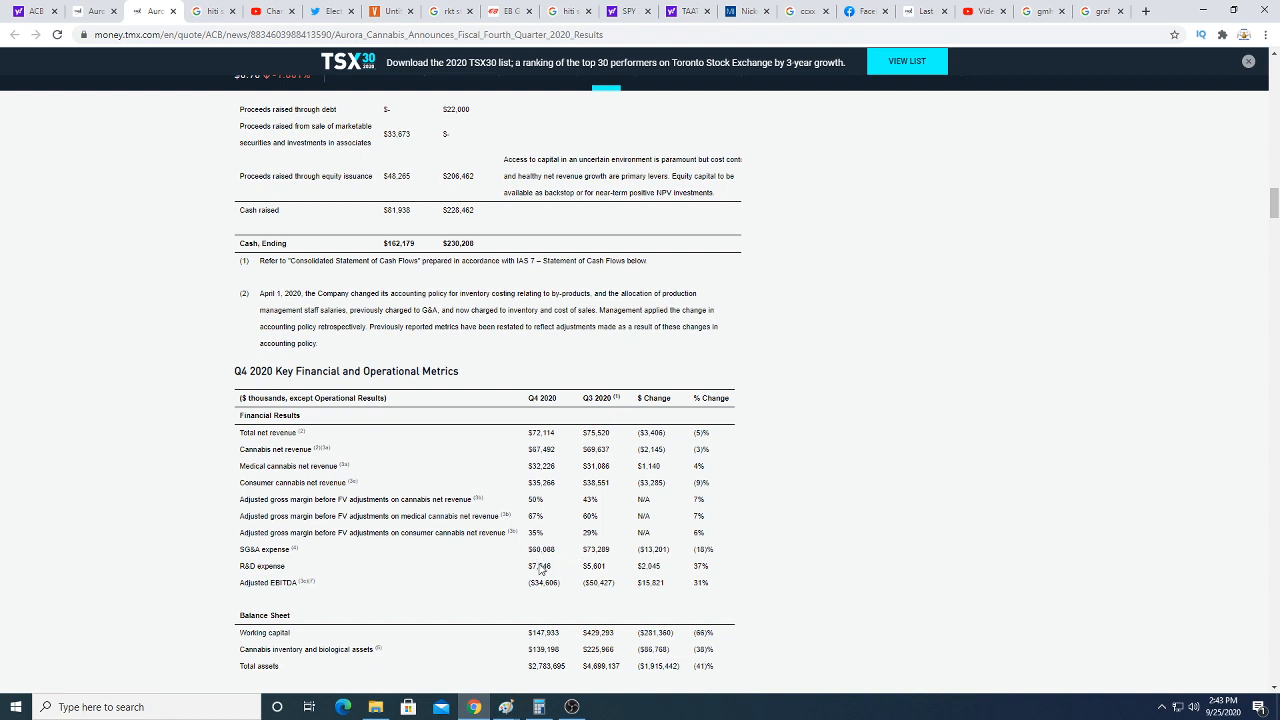
pyautogui.moveTo(540, 604)
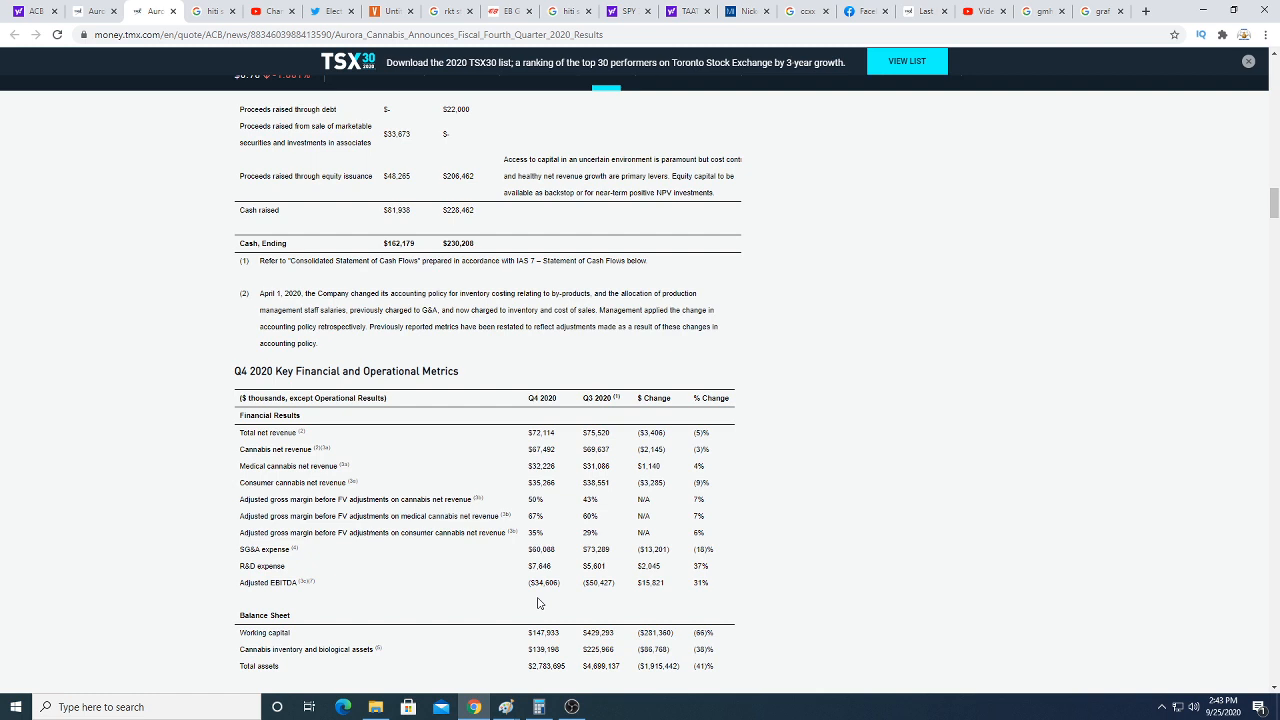
pyautogui.moveTo(548, 600)
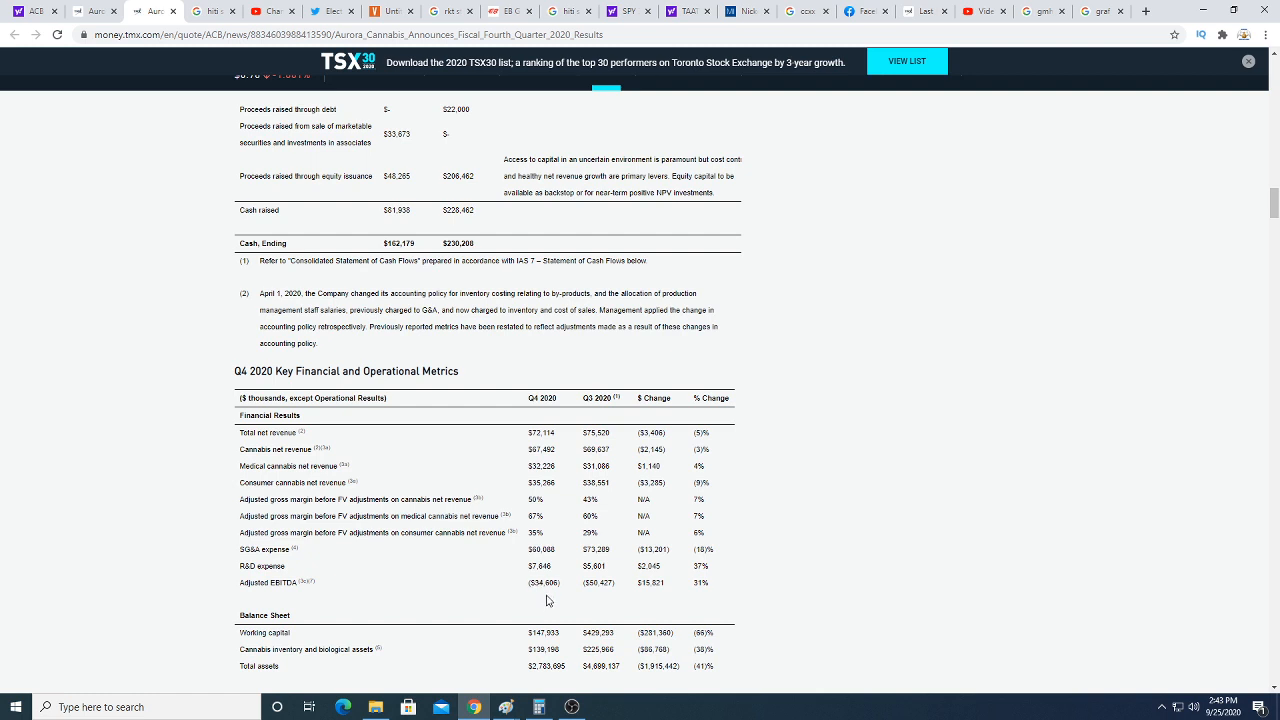
pyautogui.moveTo(552, 436)
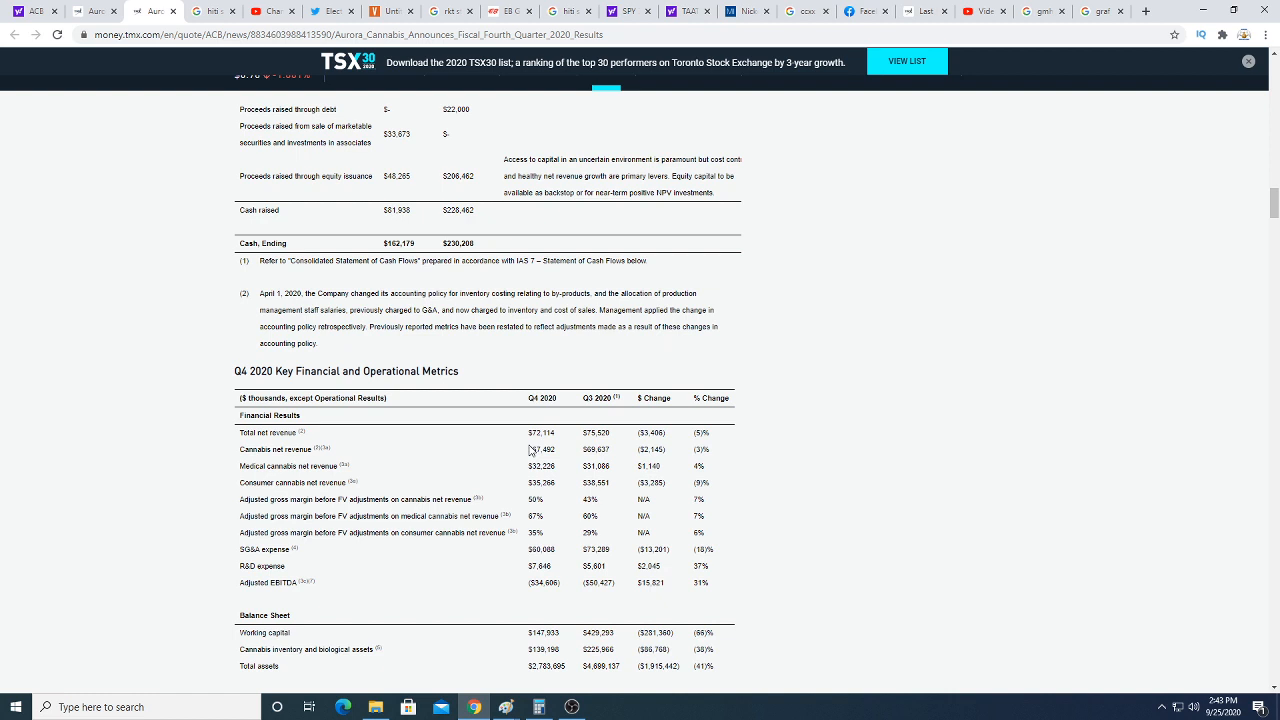
pyautogui.moveTo(396, 476)
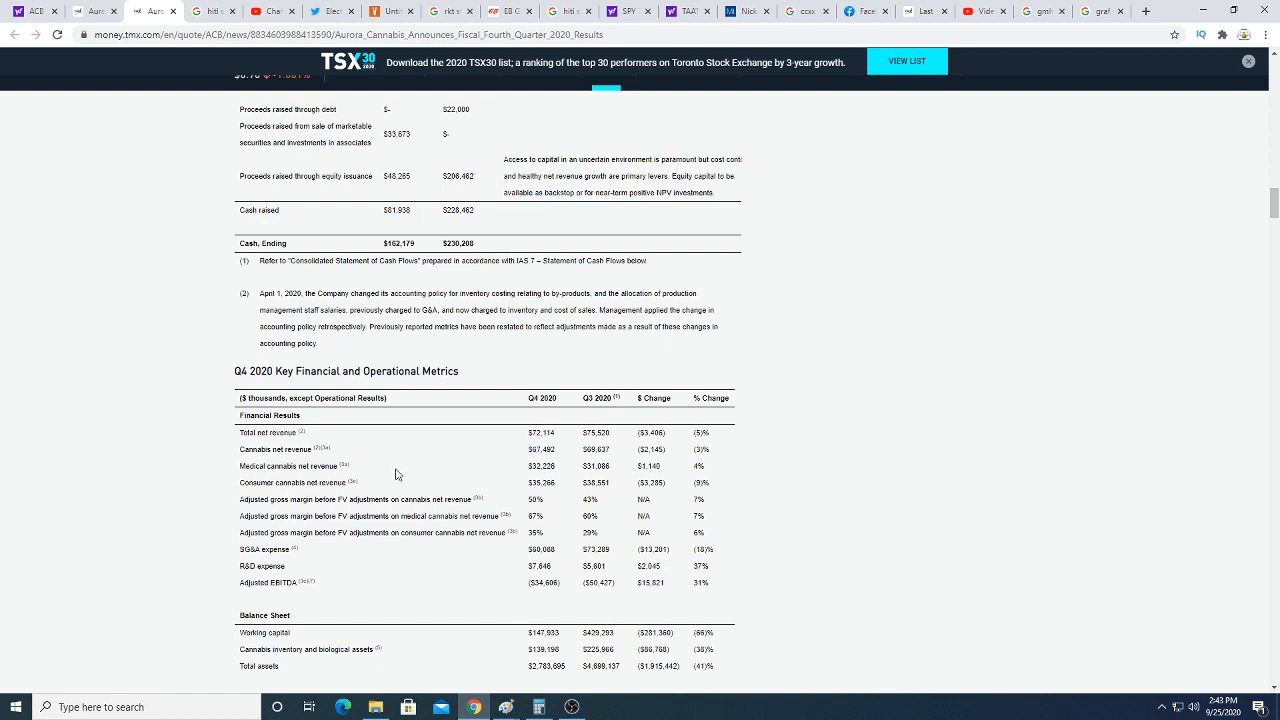
pyautogui.moveTo(408, 482)
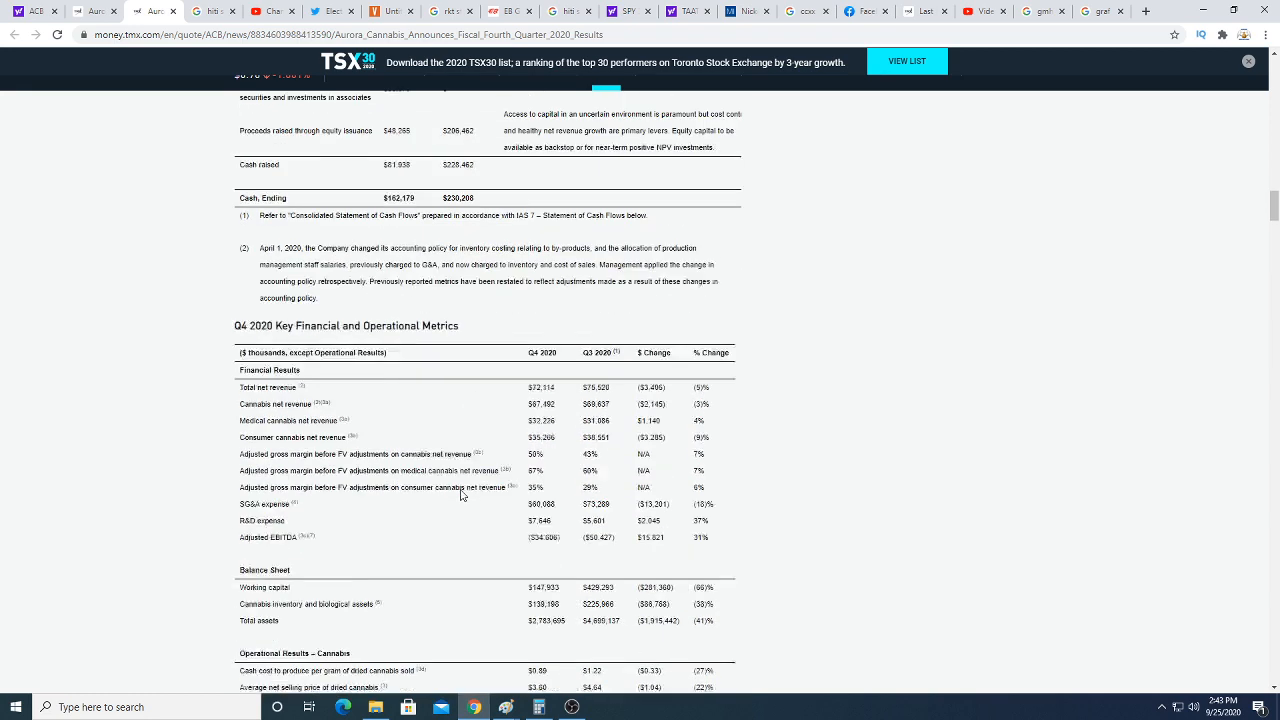
pyautogui.scroll(-3)
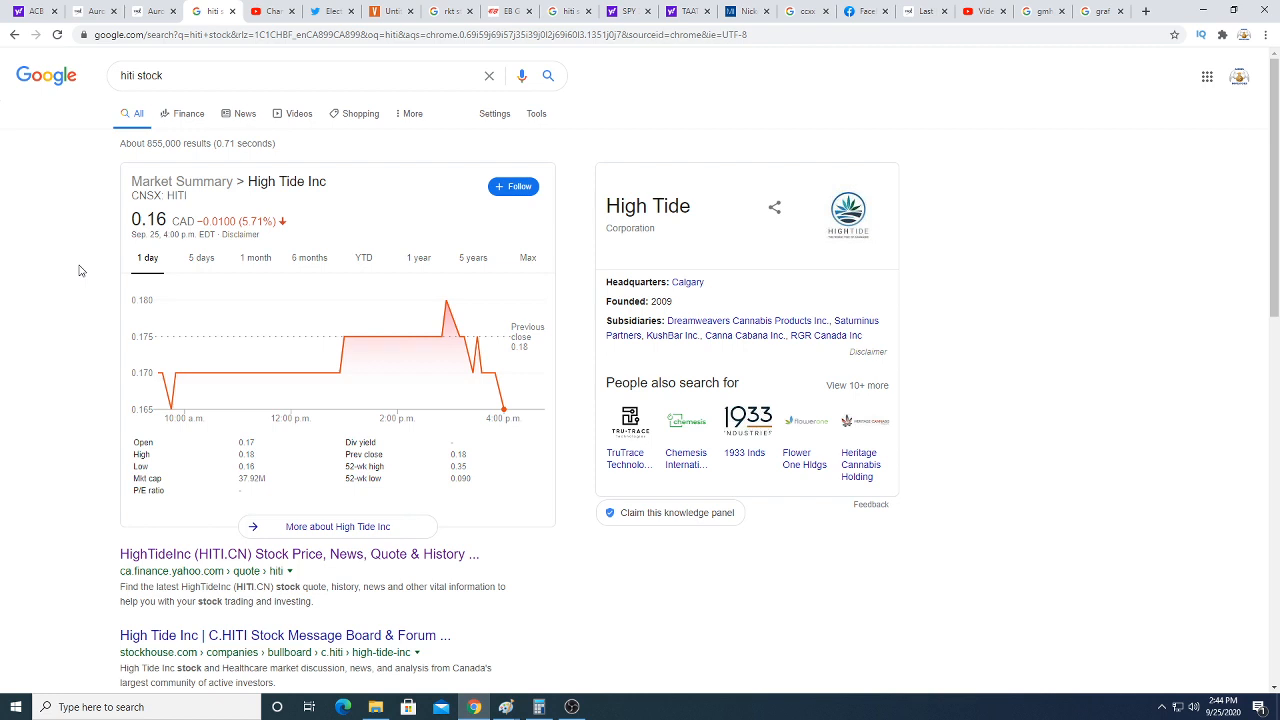
pyautogui.moveTo(92, 326)
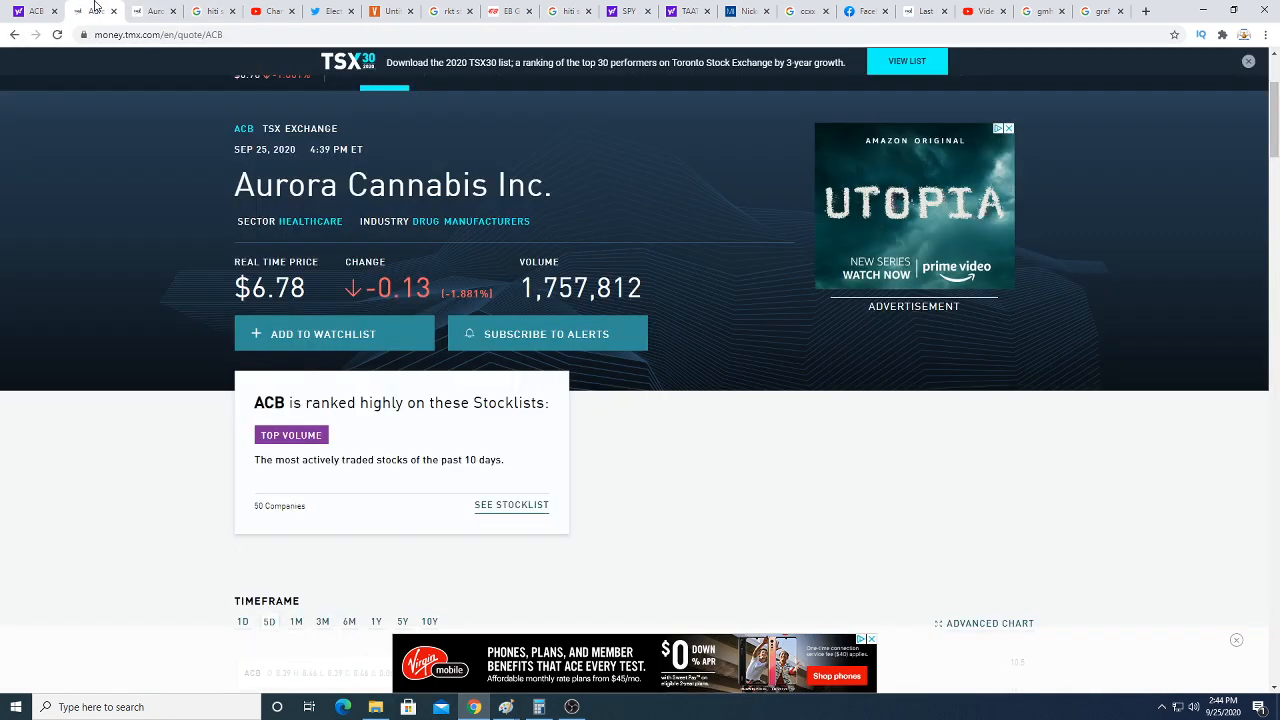
# Show the ACB Key Data on TMX Money: open 7.05, previous close 6.91, market cap and shares outstanding
pyautogui.scroll(-3)
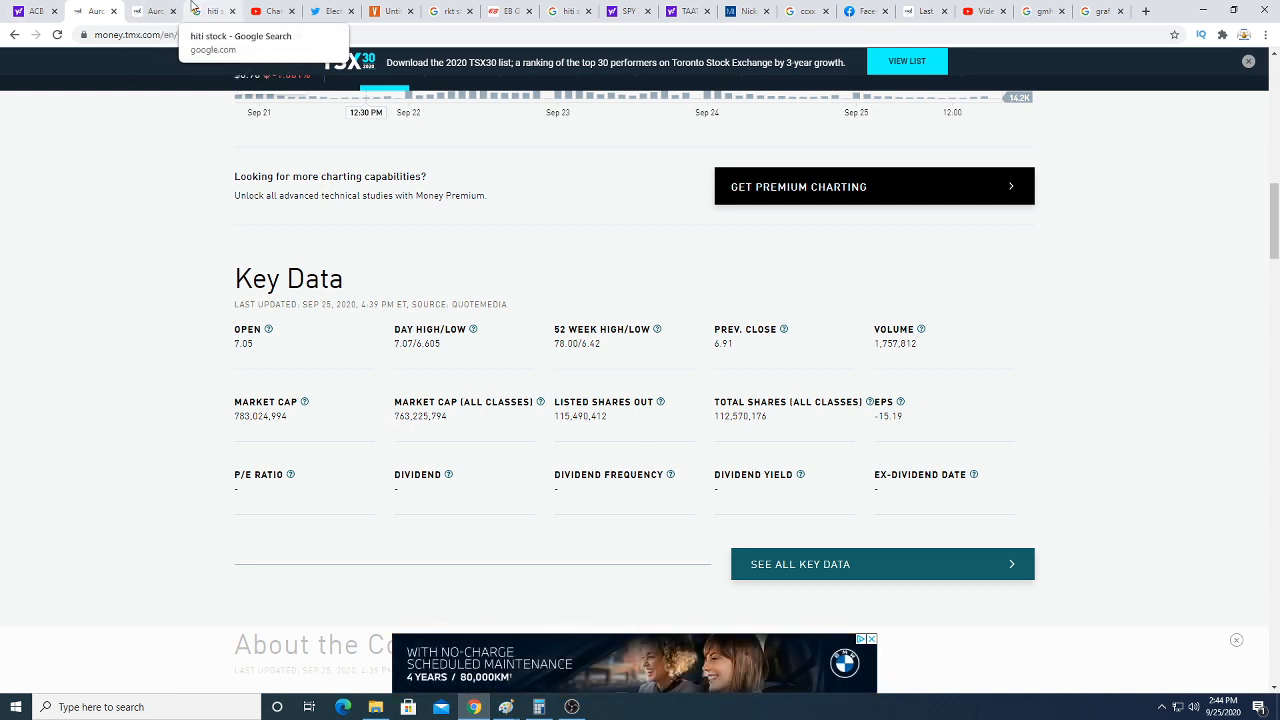
pyautogui.click(210, 10)
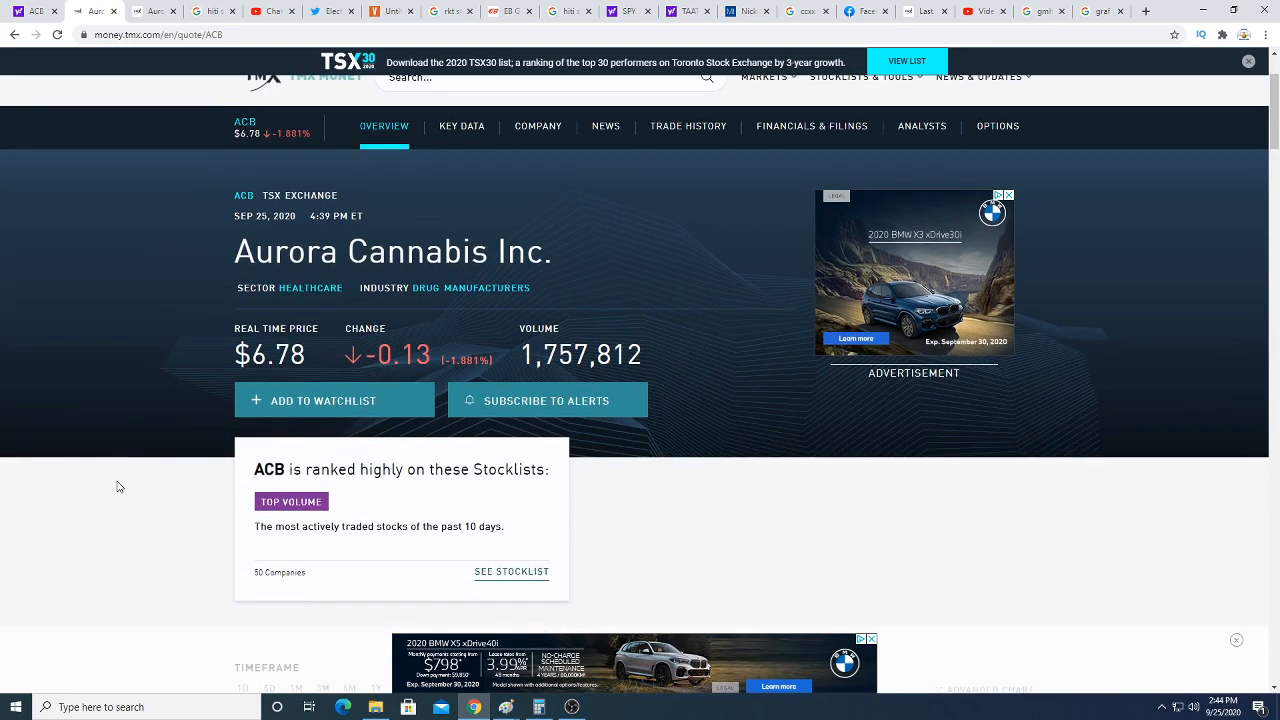
pyautogui.scroll(-3)
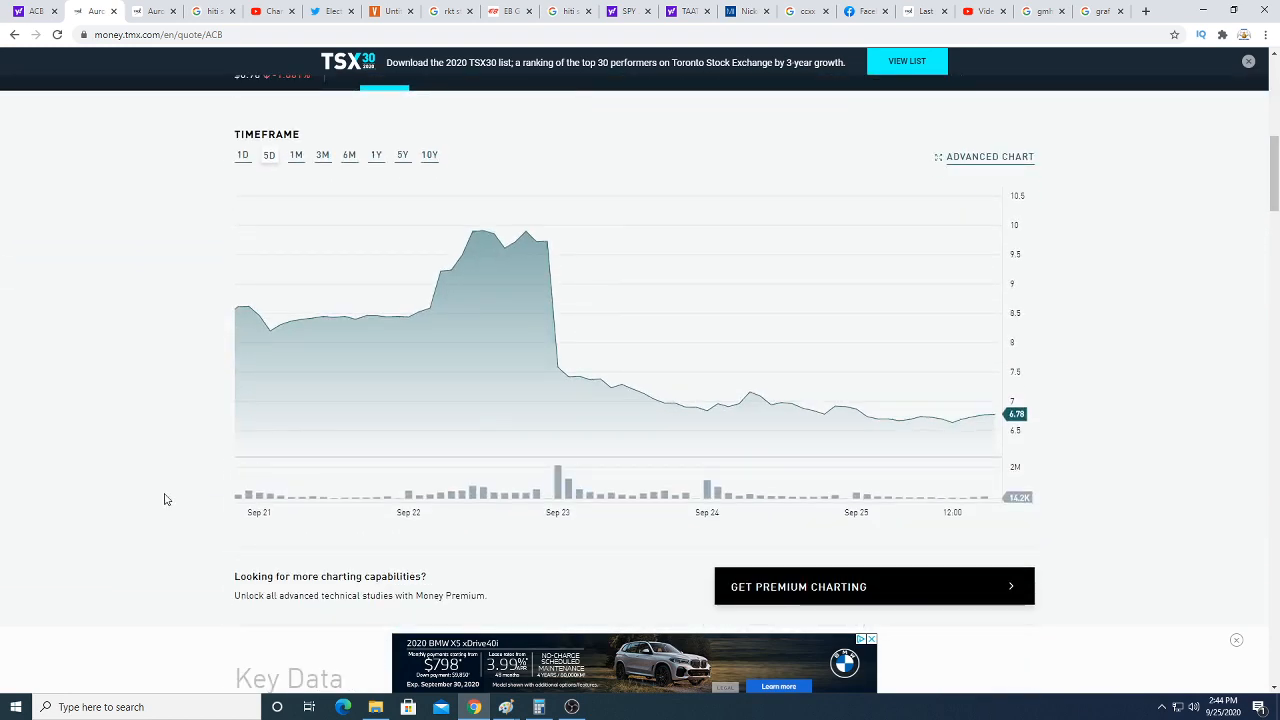
pyautogui.scroll(3)
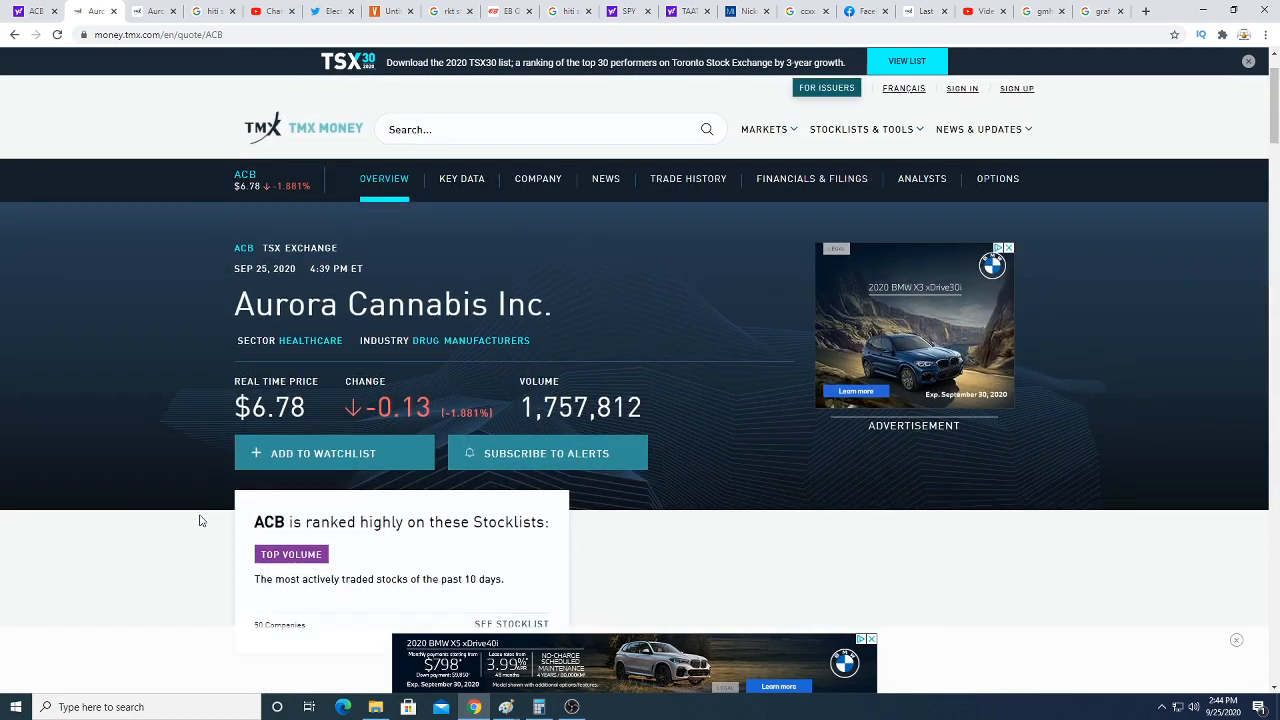
pyautogui.scroll(-3)
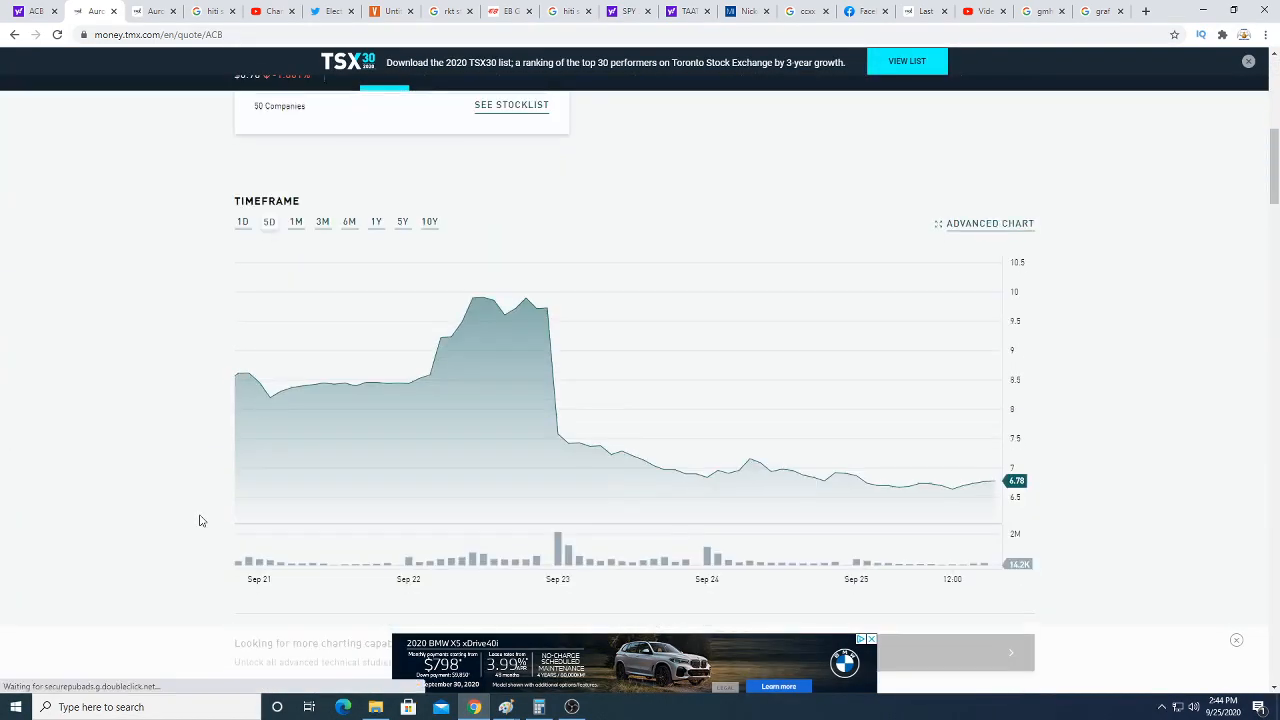
pyautogui.scroll(-3)
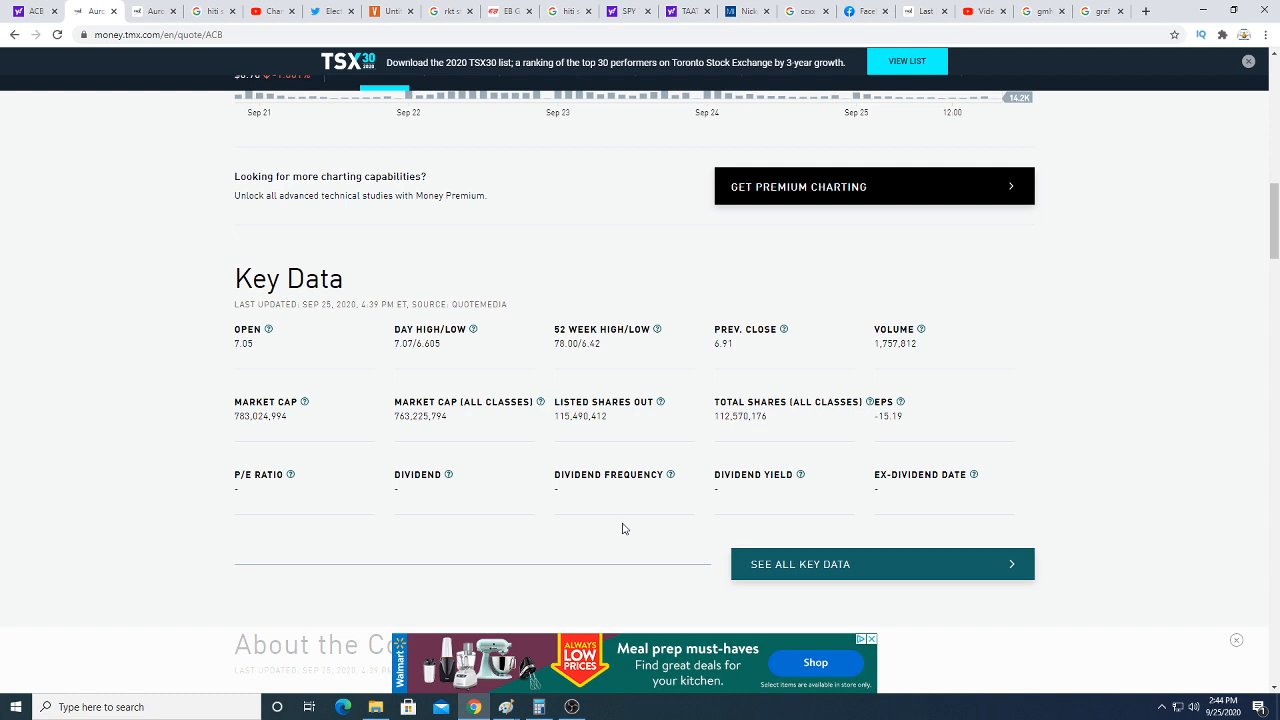
pyautogui.moveTo(450, 464)
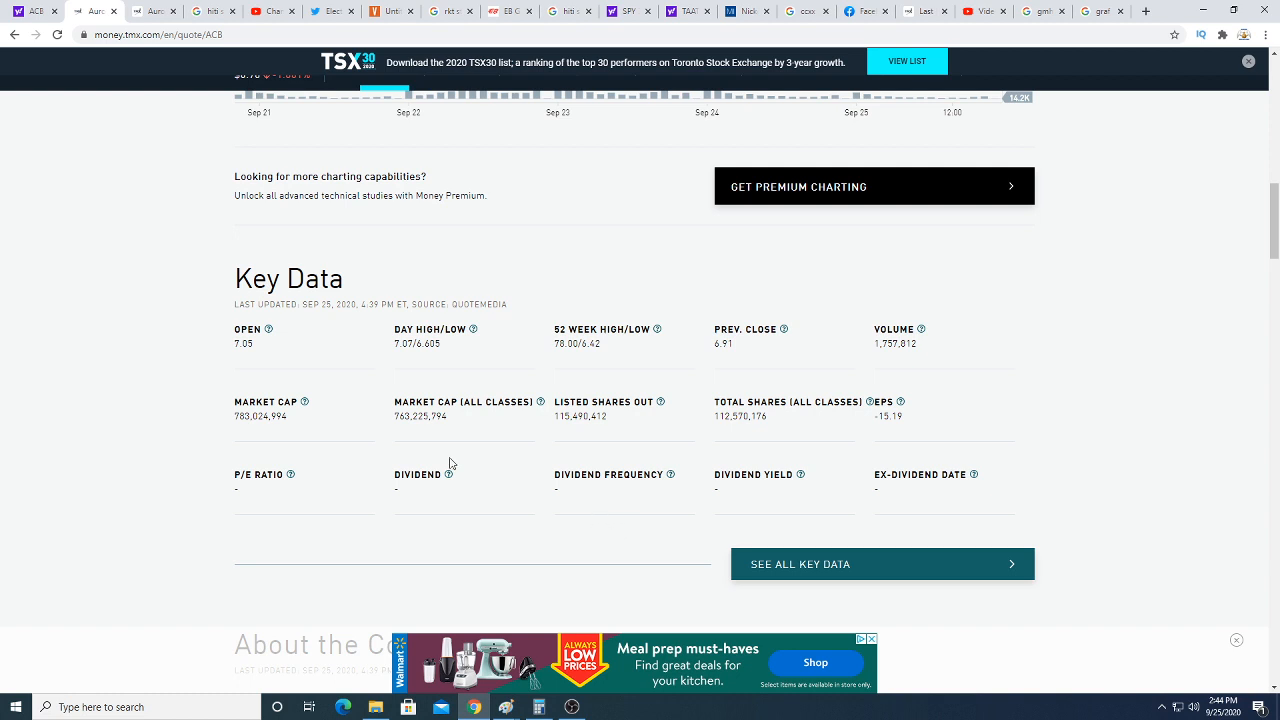
pyautogui.moveTo(448, 406)
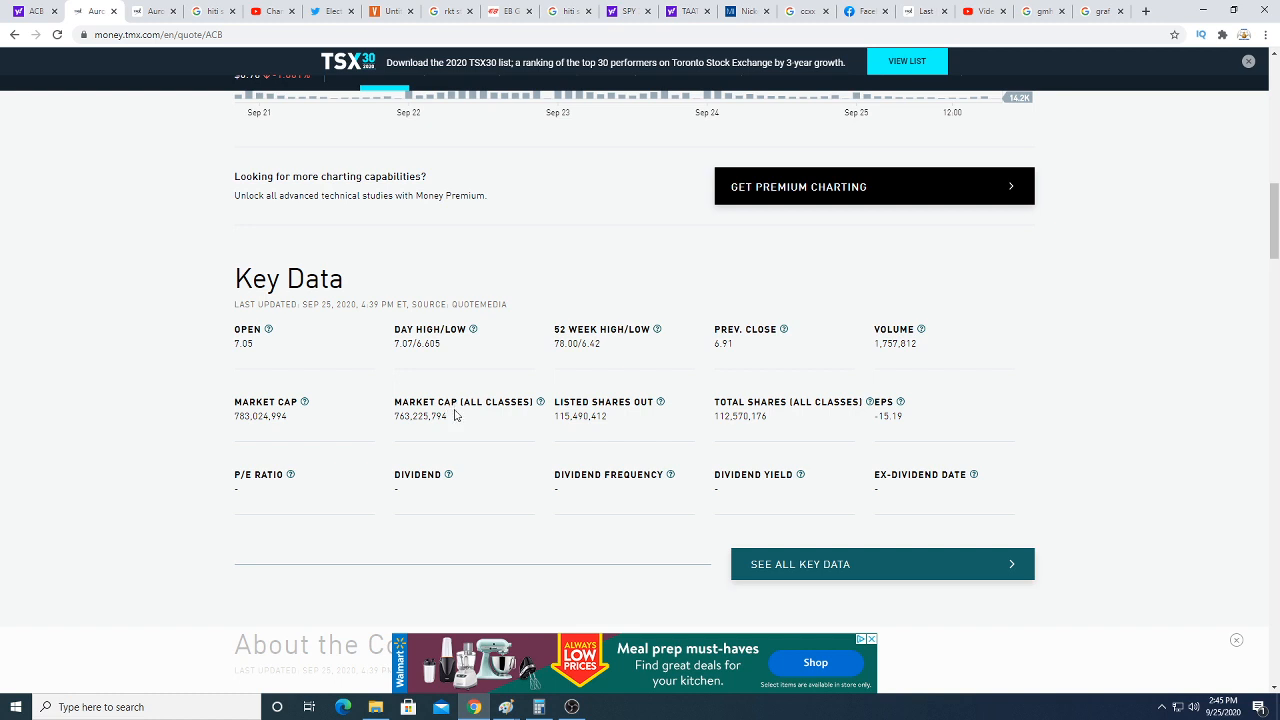
pyautogui.moveTo(456, 418)
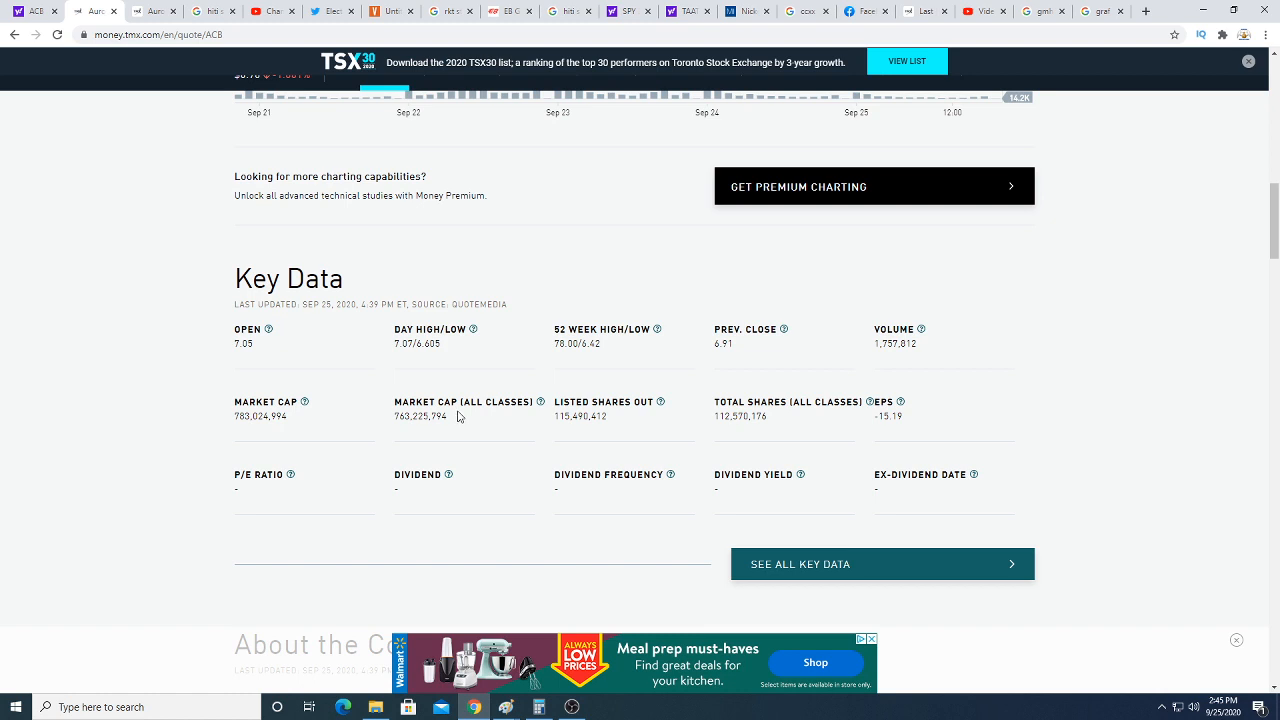
pyautogui.moveTo(460, 416)
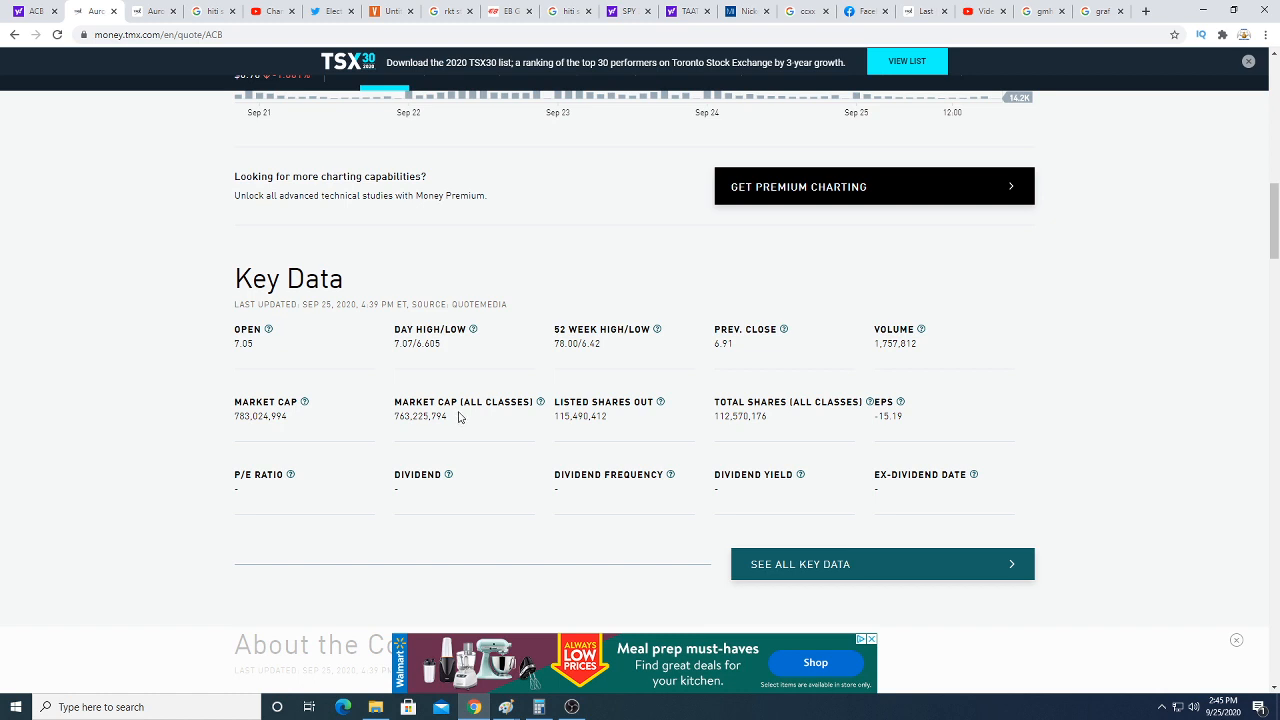